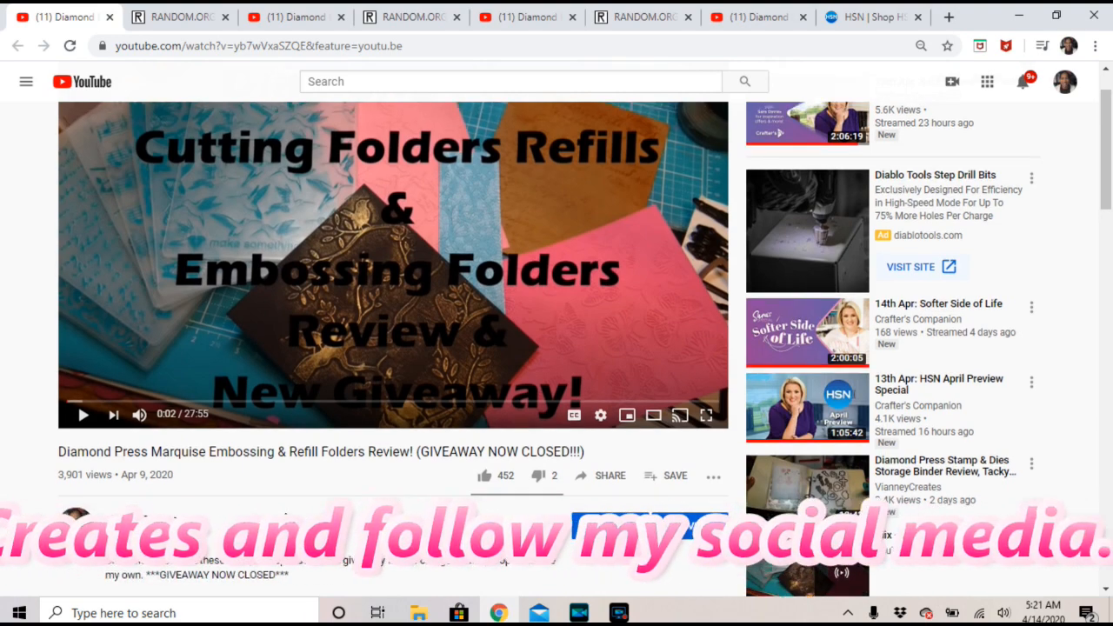
Scroll past the video description down to the 405-comment section
scroll(down, 3)
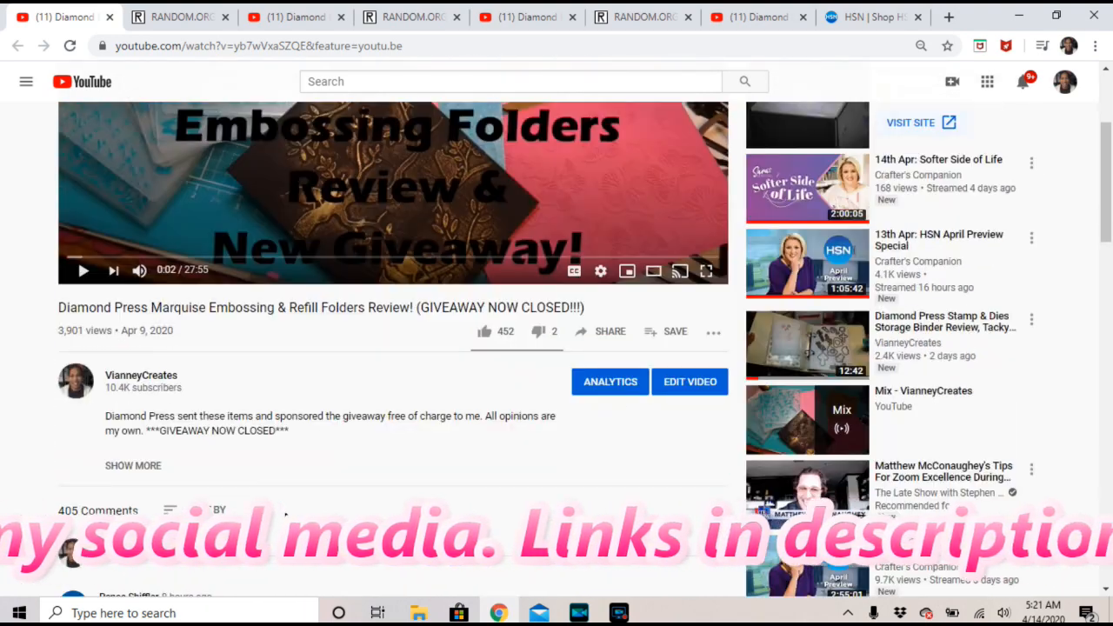
scroll(down, 3)
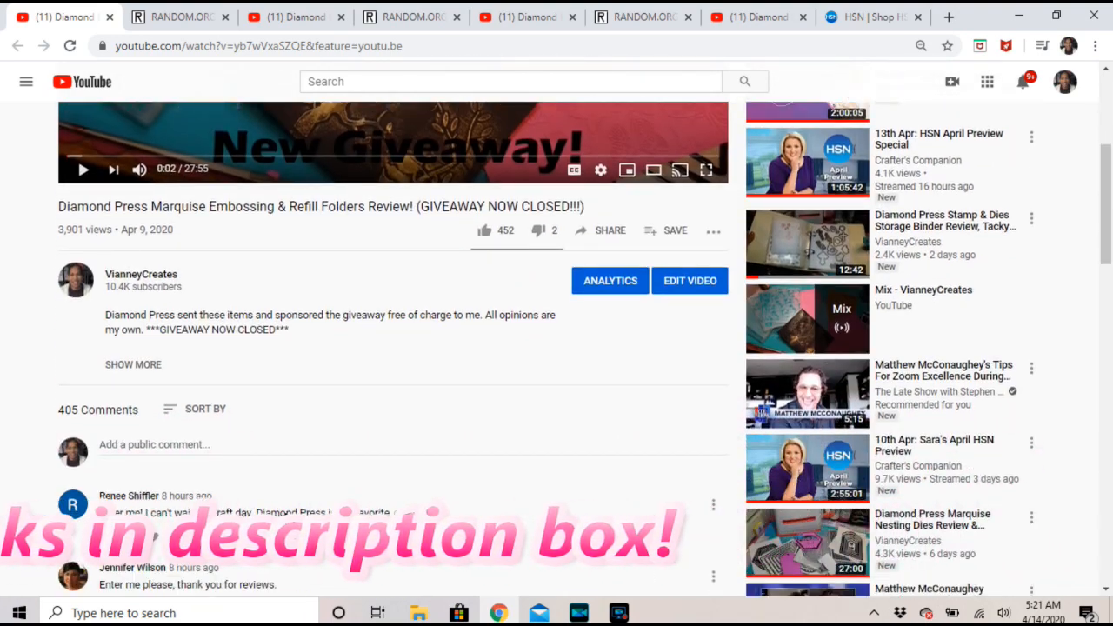
scroll(down, 3)
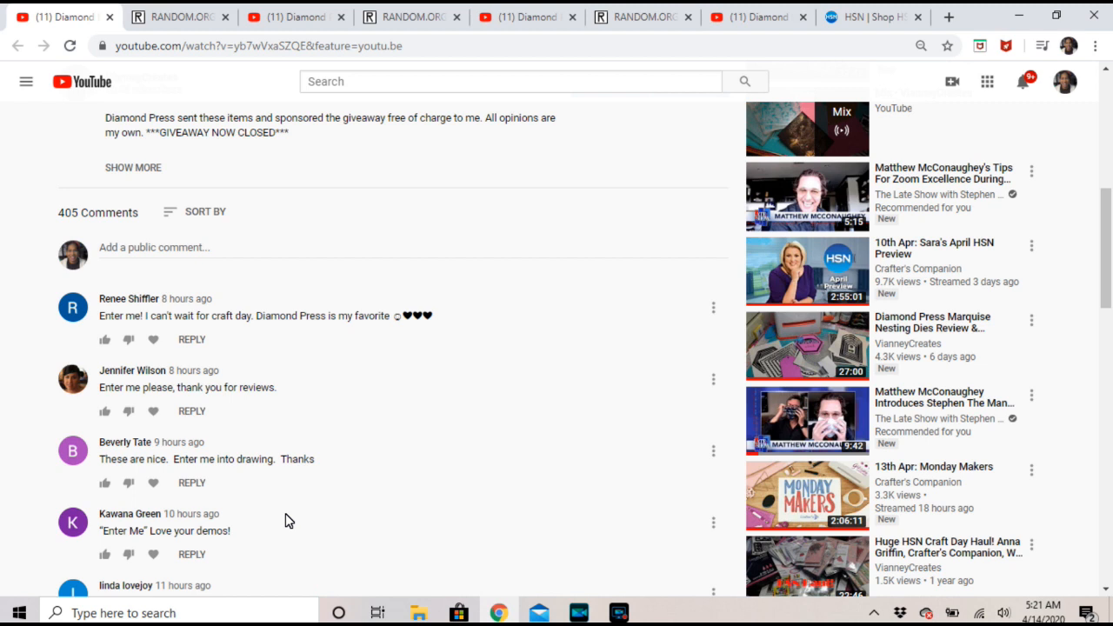
mouse_move(289, 482)
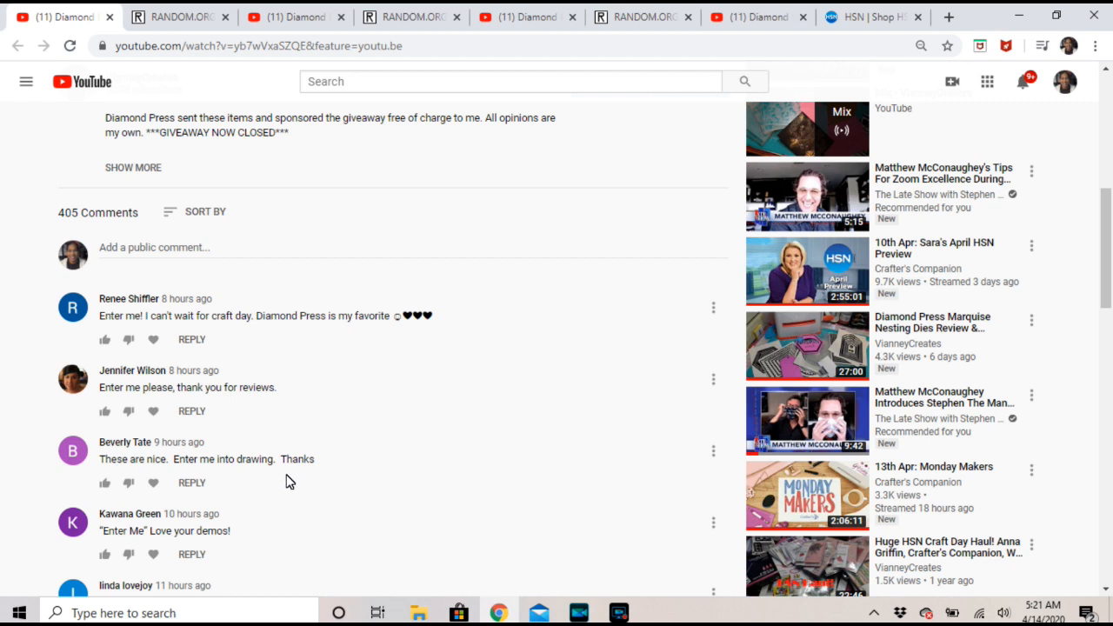
mouse_move(143, 252)
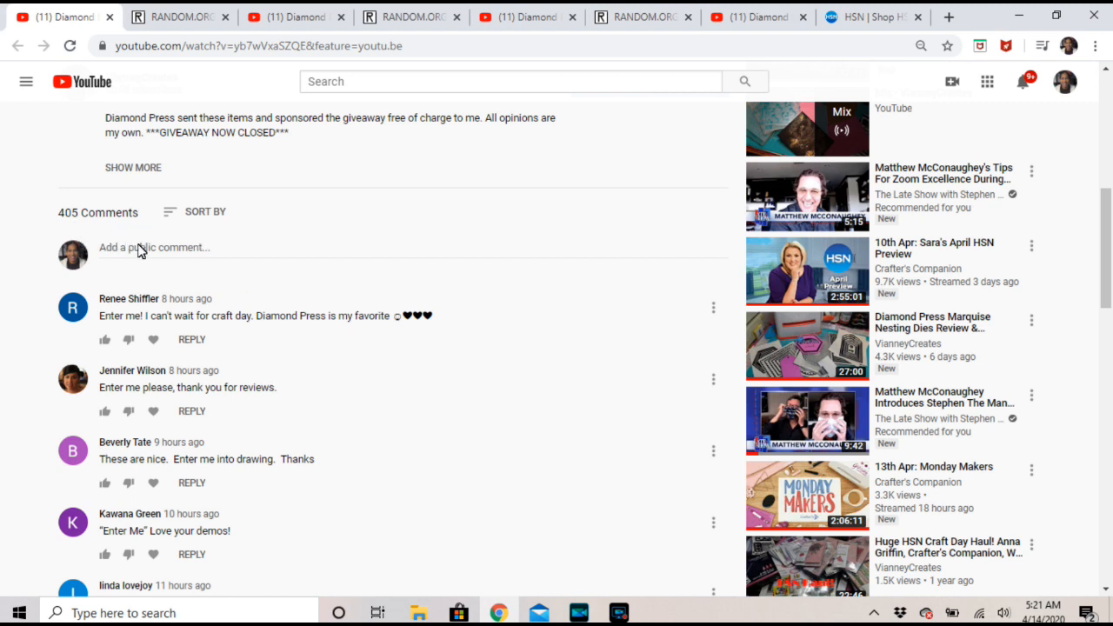
mouse_move(219, 200)
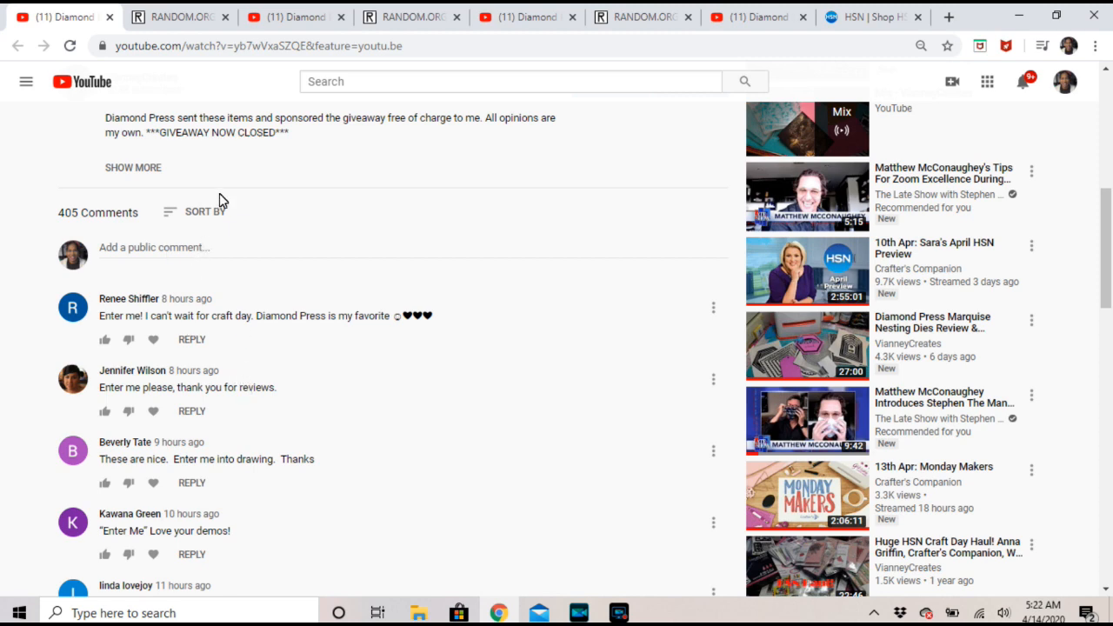
View the first RANDOM.ORG result, 53 of 1–405, then return to the older YouTube comments
click(177, 18)
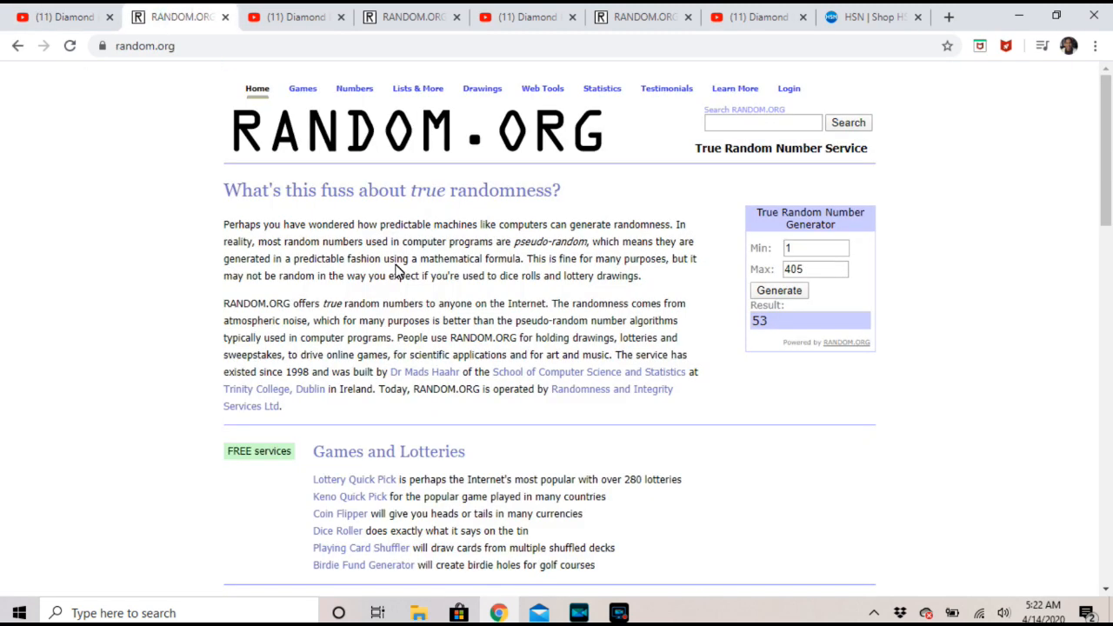
mouse_move(529, 341)
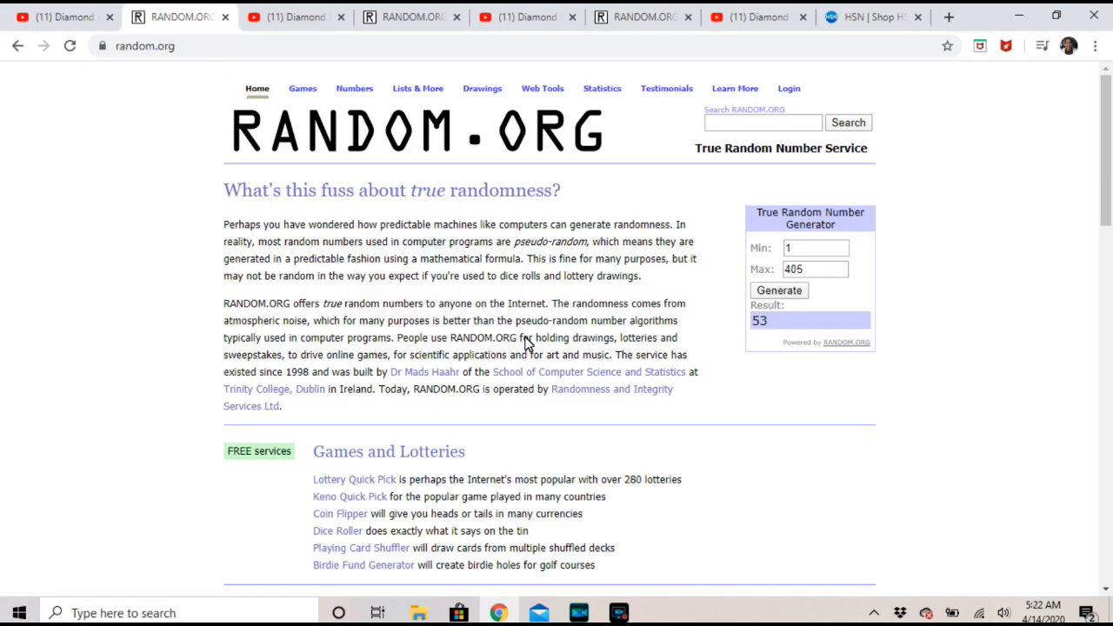
mouse_move(296, 17)
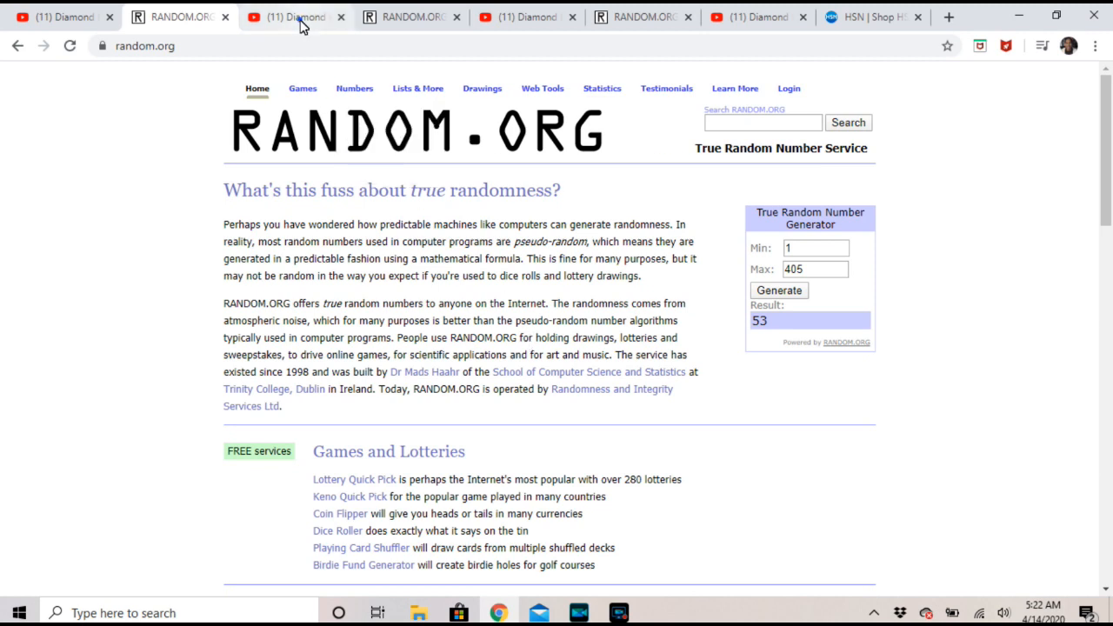
click(292, 17)
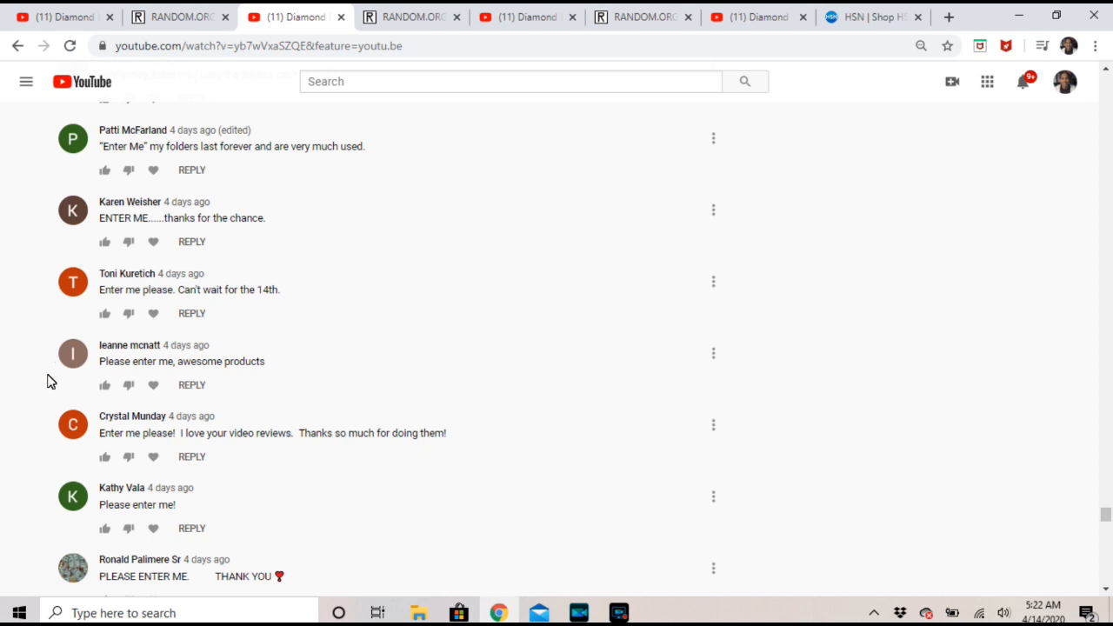
mouse_move(63, 381)
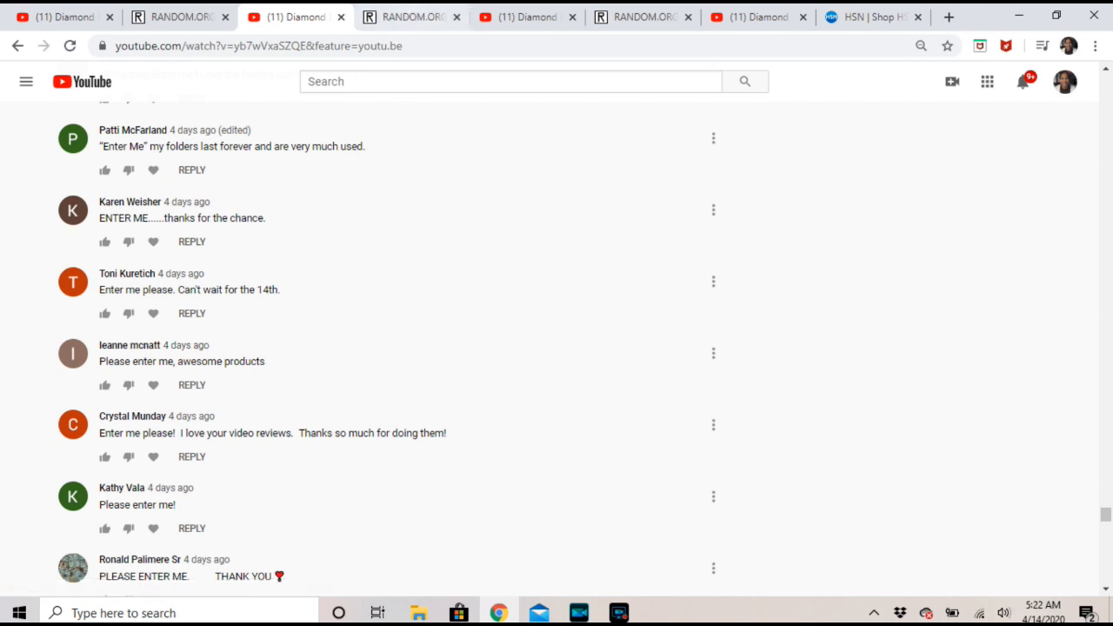
View the second RANDOM.ORG result, 356, then show the two-day-old YouTube comments
click(408, 17)
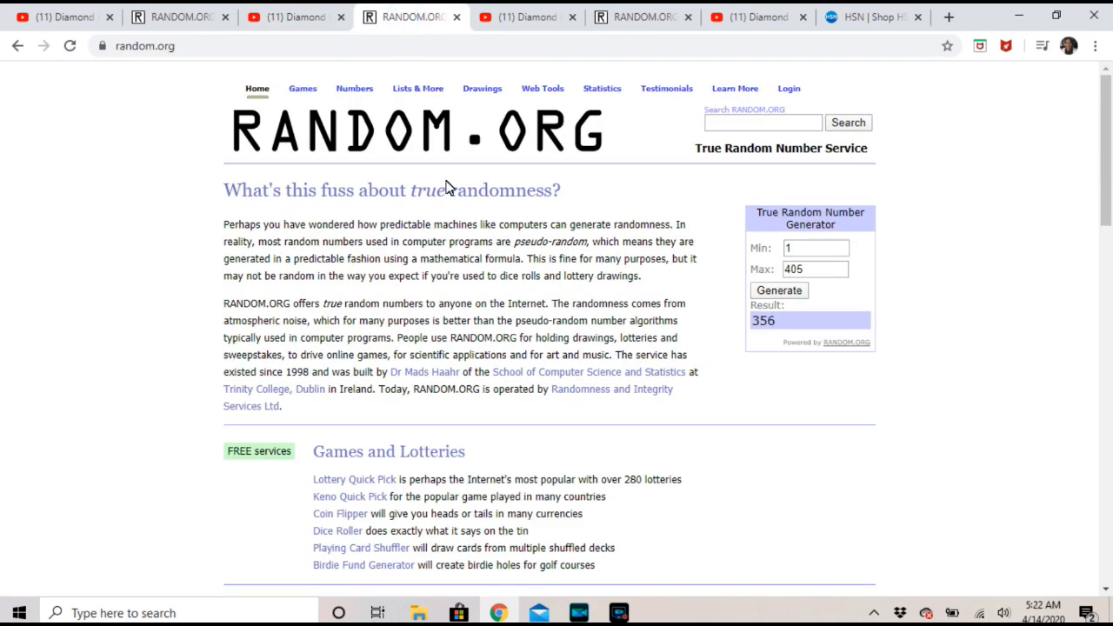
mouse_move(658, 295)
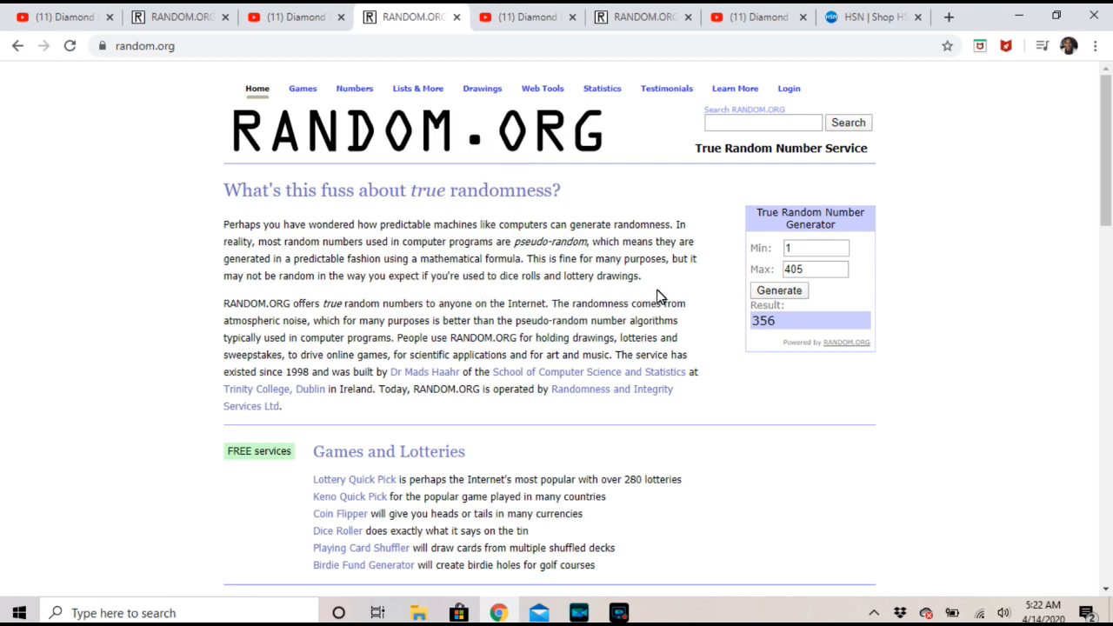
mouse_move(856, 306)
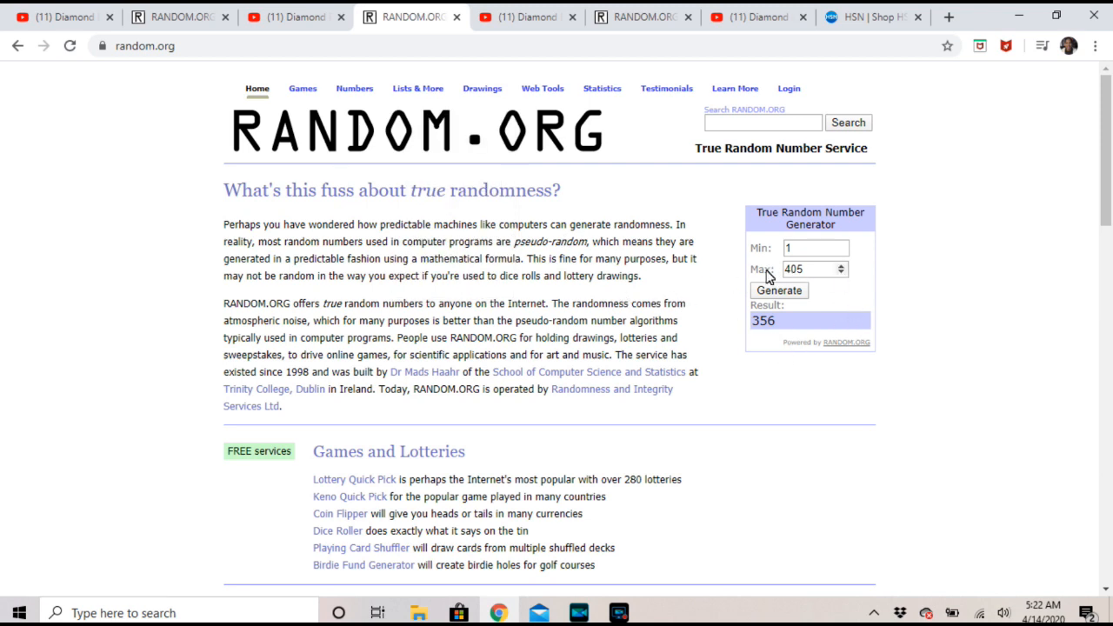
click(518, 18)
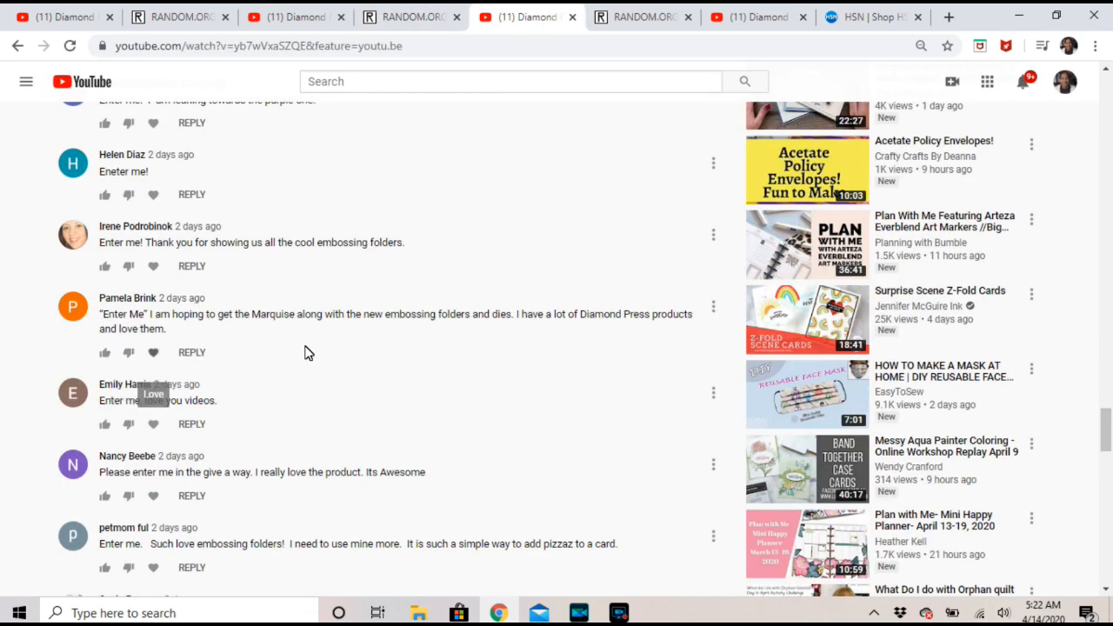
mouse_move(310, 355)
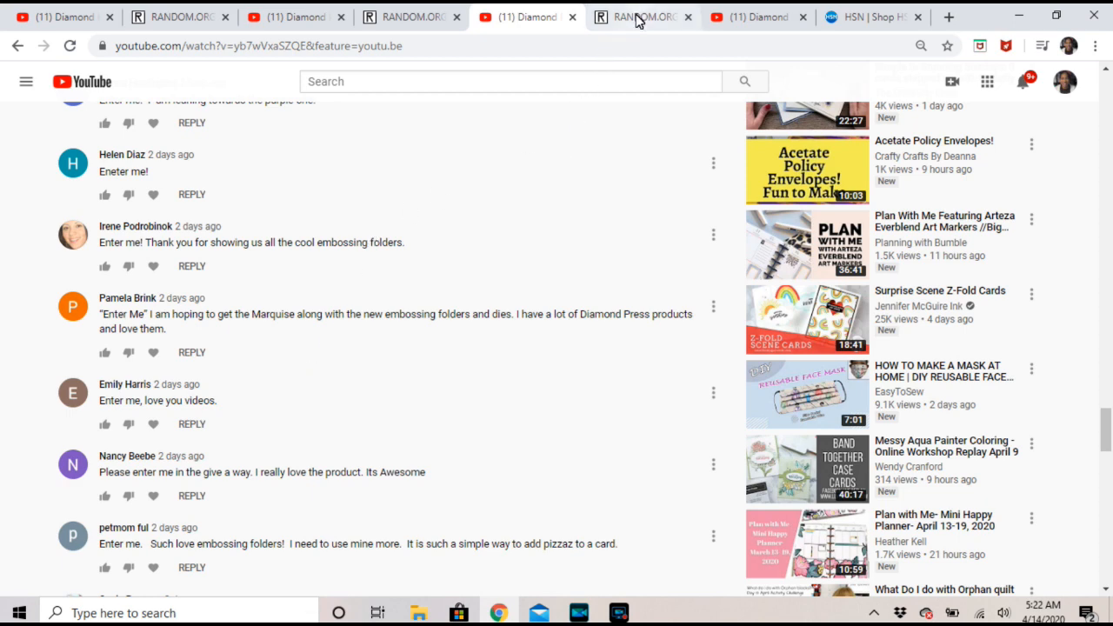
View the third RANDOM.ORG result, 332, then show the next page of YouTube comments
click(642, 18)
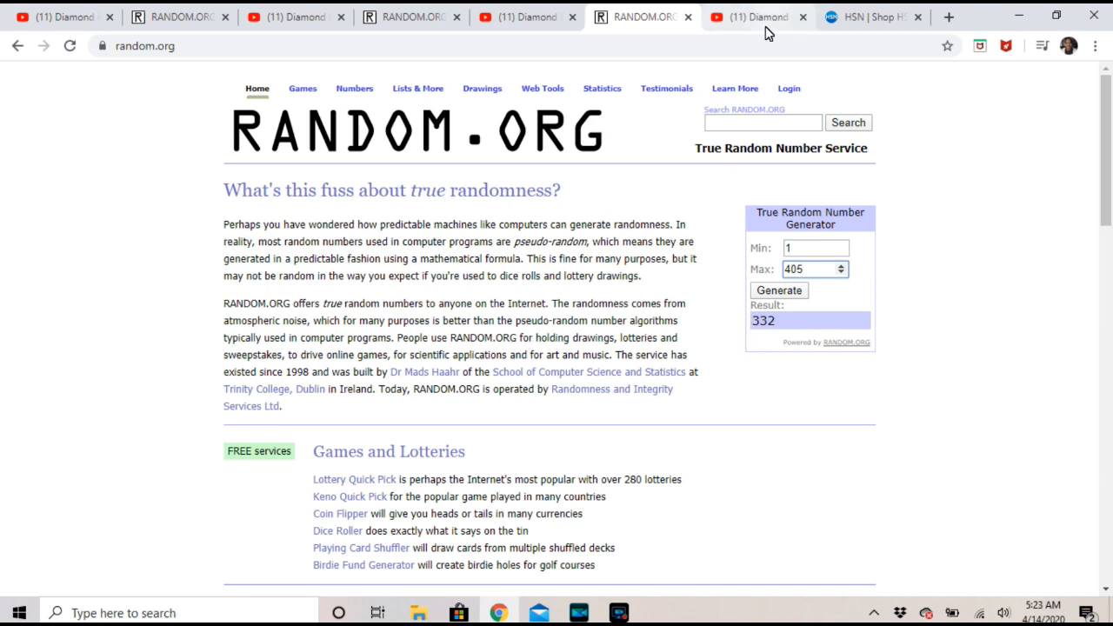
click(757, 17)
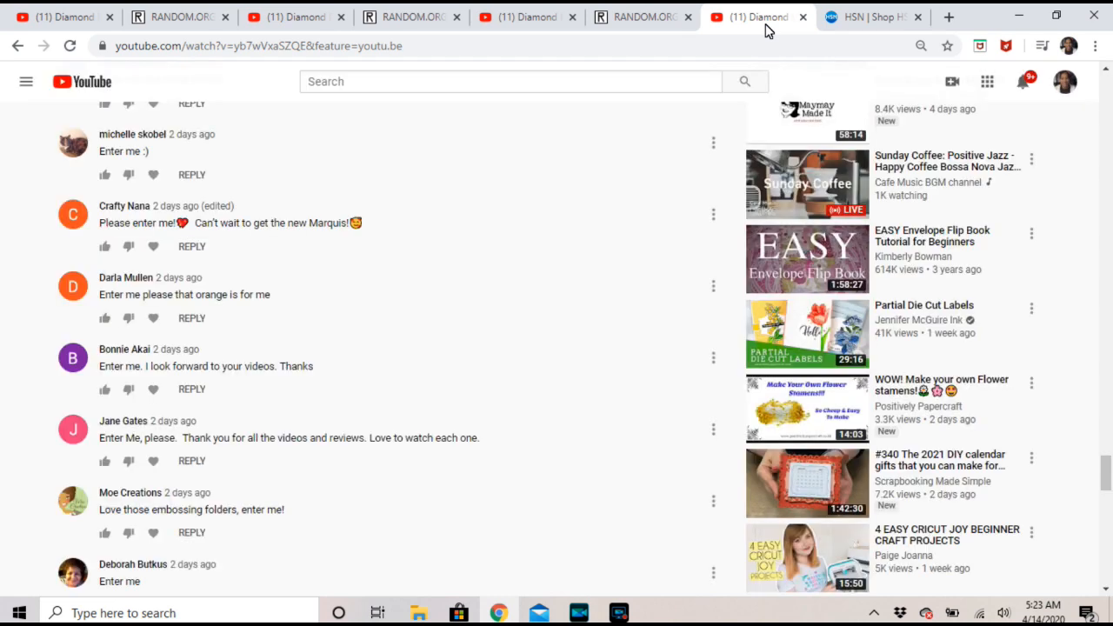
mouse_move(256, 356)
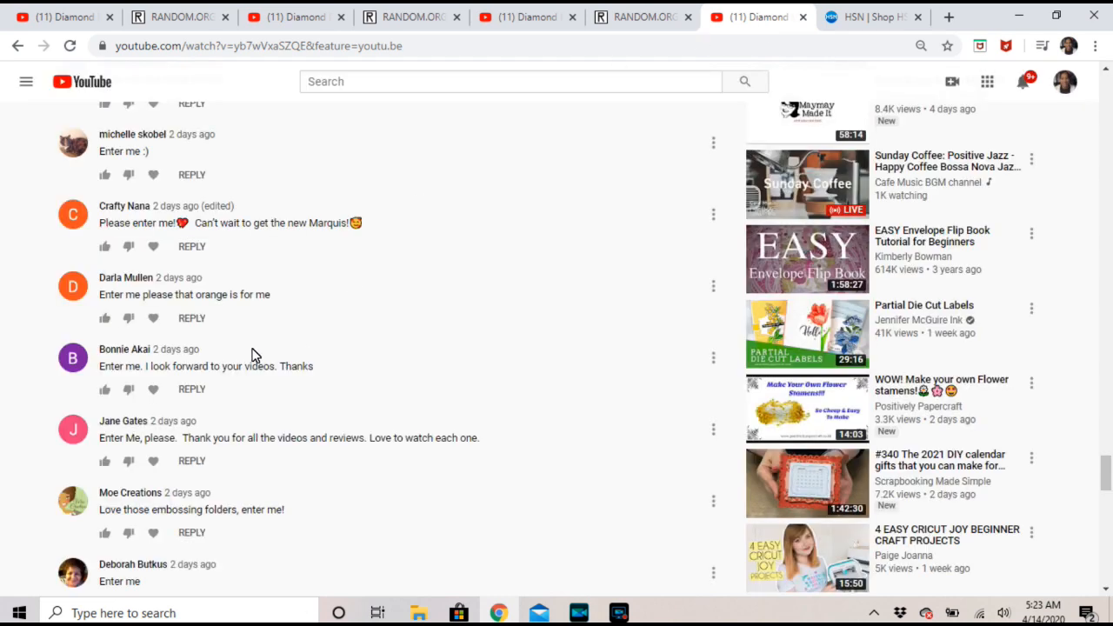
mouse_move(290, 400)
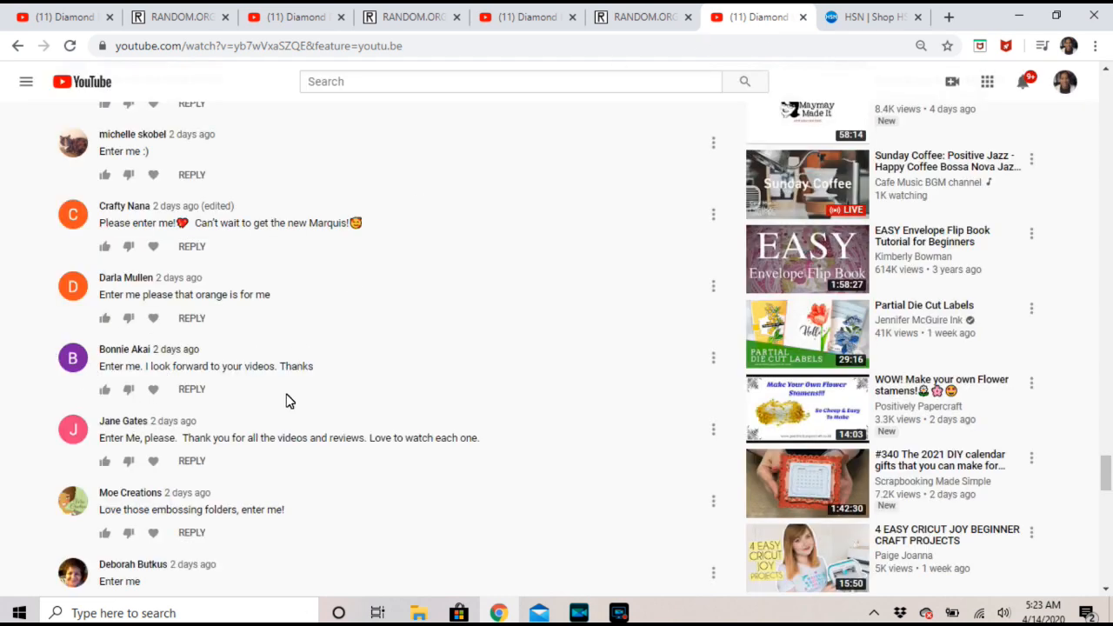
mouse_move(300, 424)
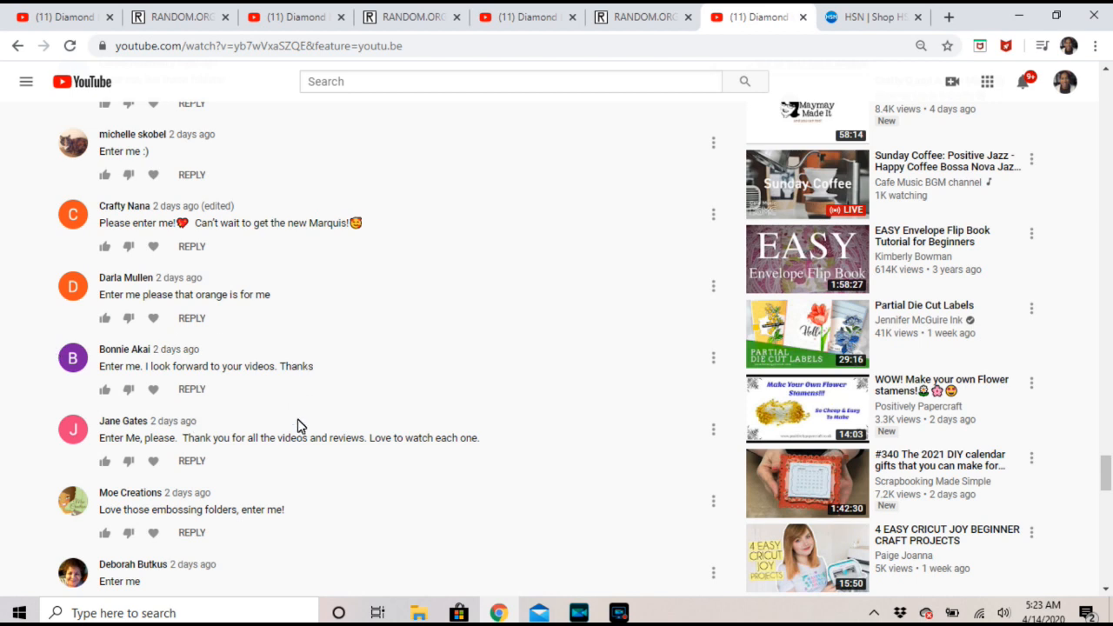
mouse_move(400, 408)
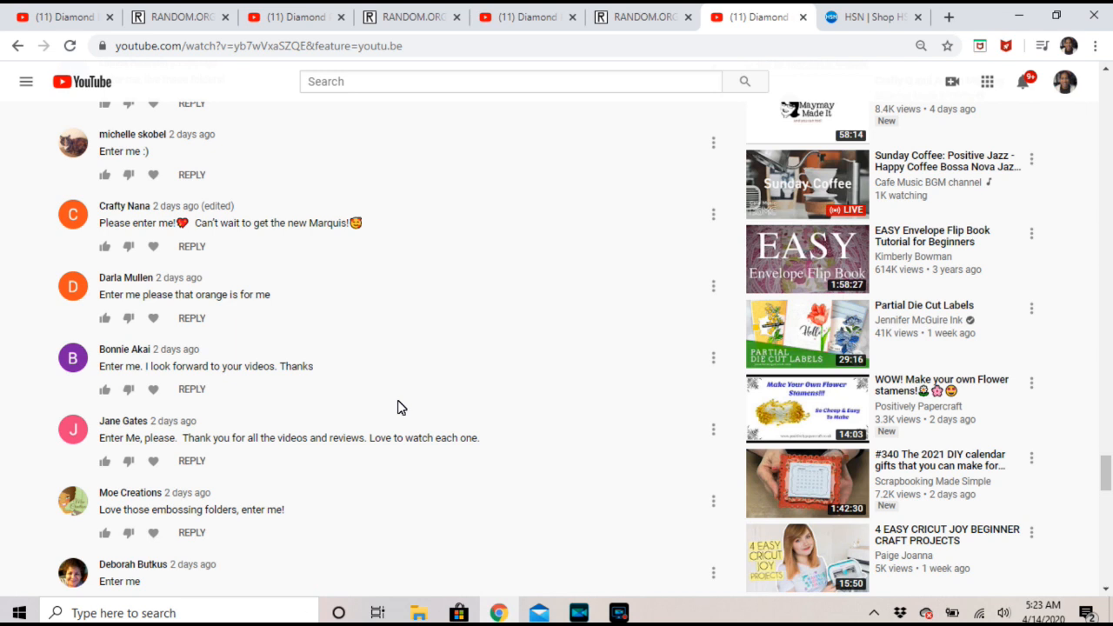
mouse_move(536, 352)
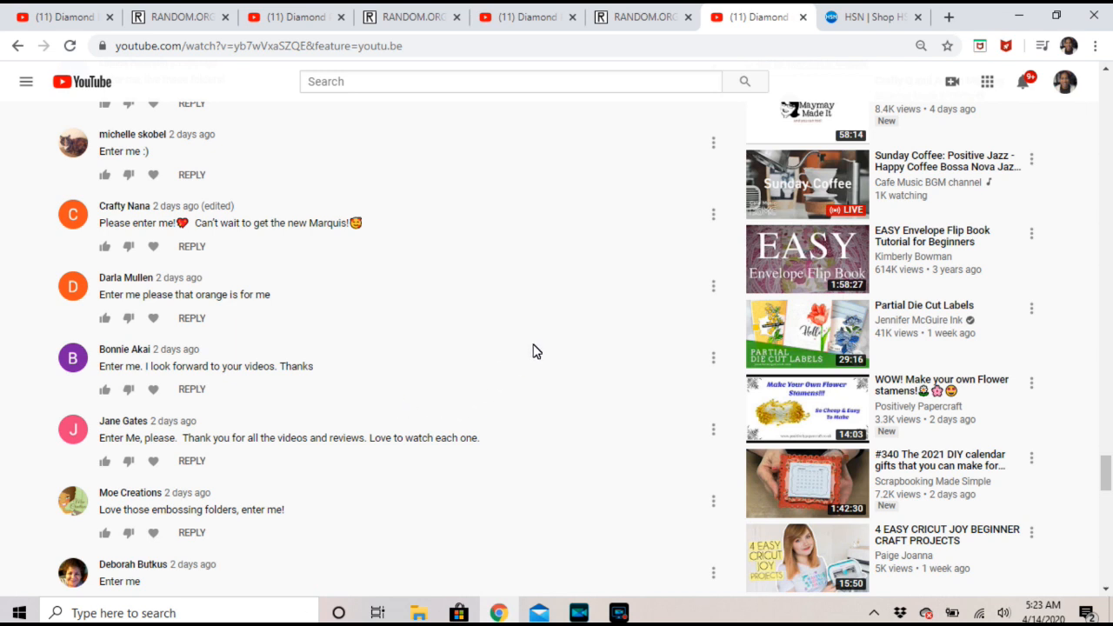
mouse_move(539, 327)
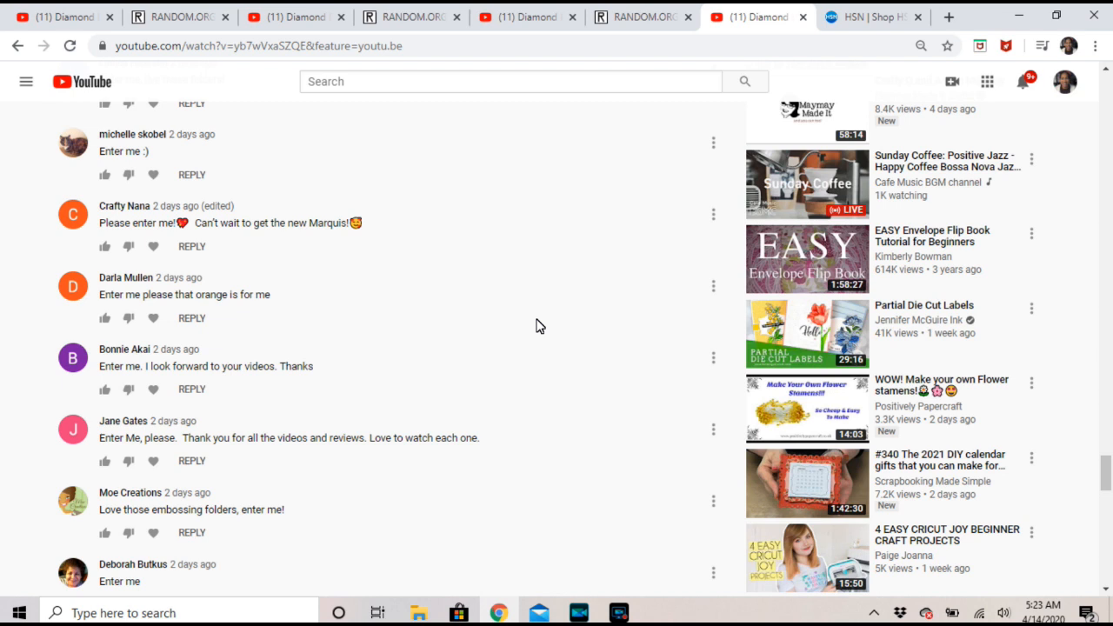
mouse_move(589, 167)
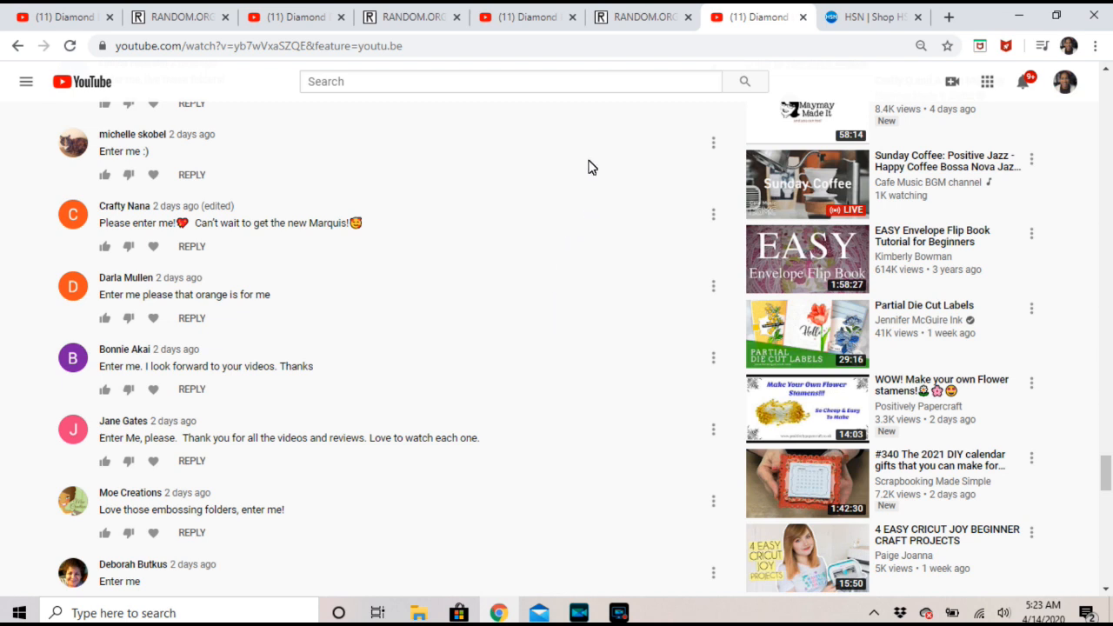
mouse_move(581, 198)
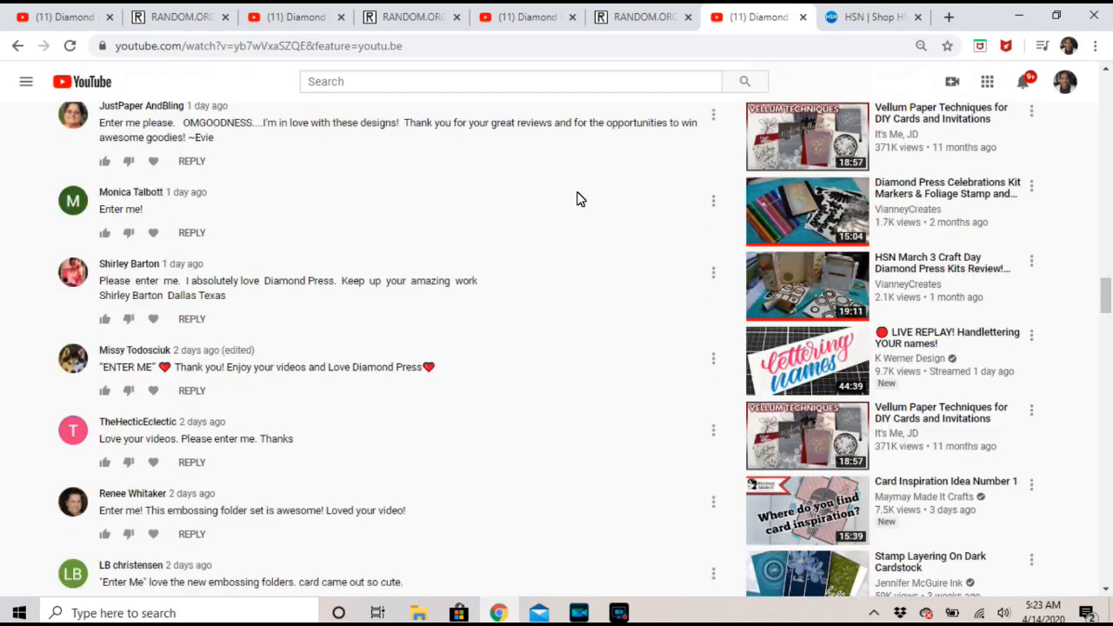
Reveal the full video description listing Diamond Press product links, then move to the HSN page
scroll(down, 3)
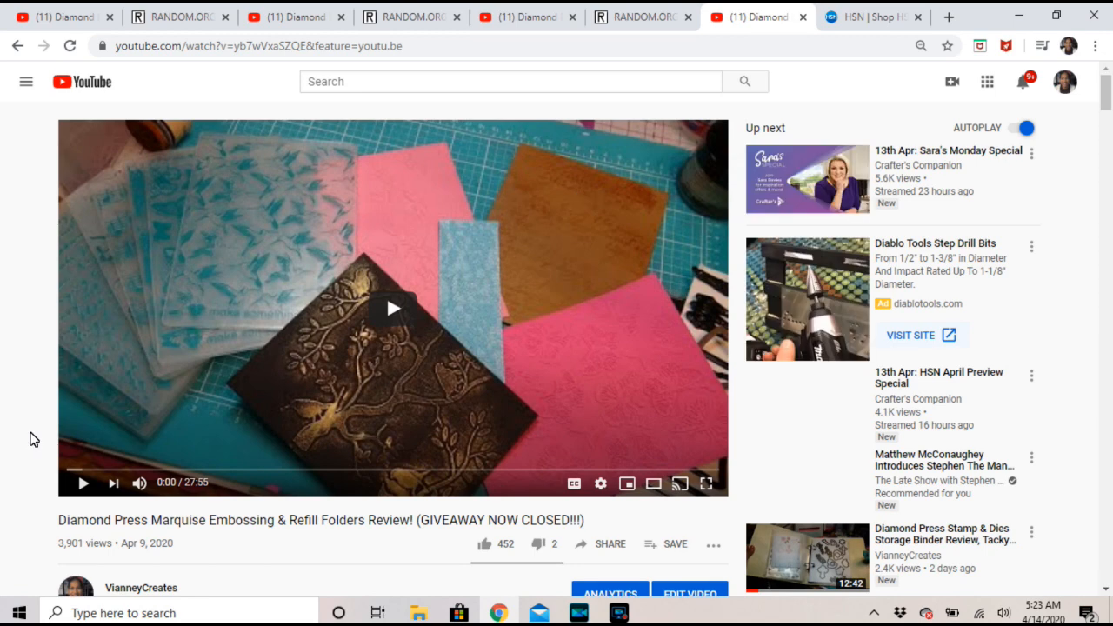
scroll(down, 3)
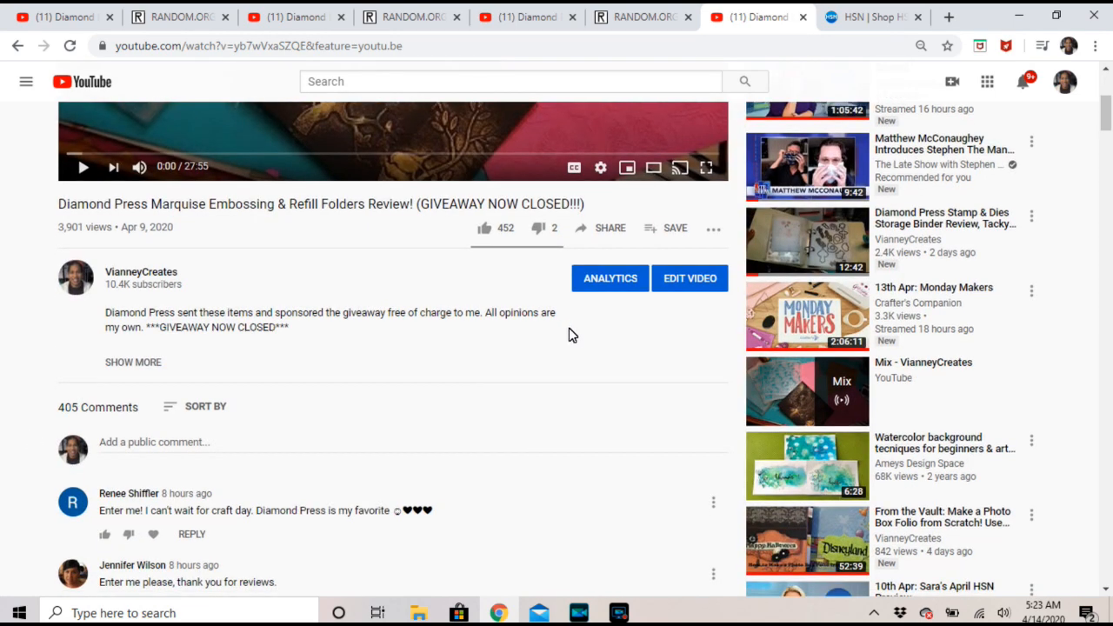
mouse_move(605, 311)
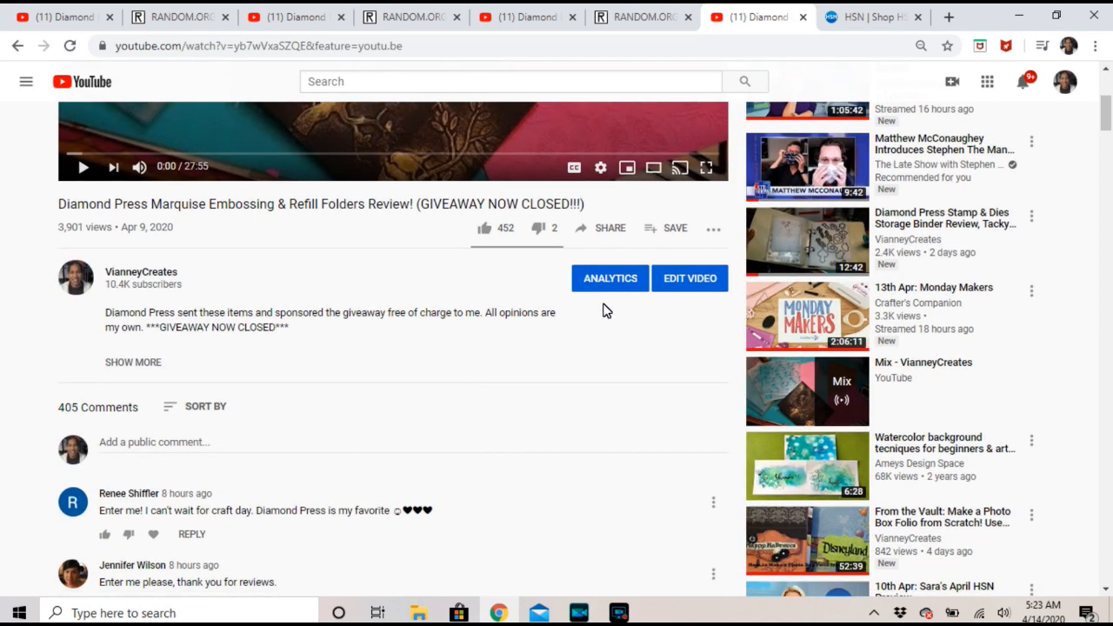
mouse_move(585, 360)
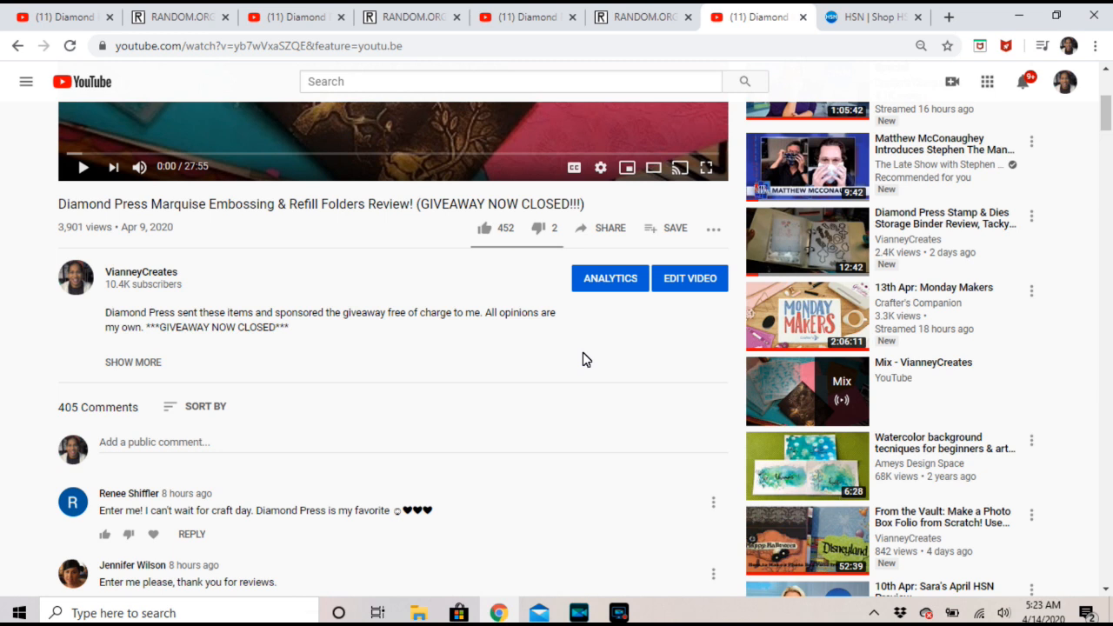
mouse_move(137, 329)
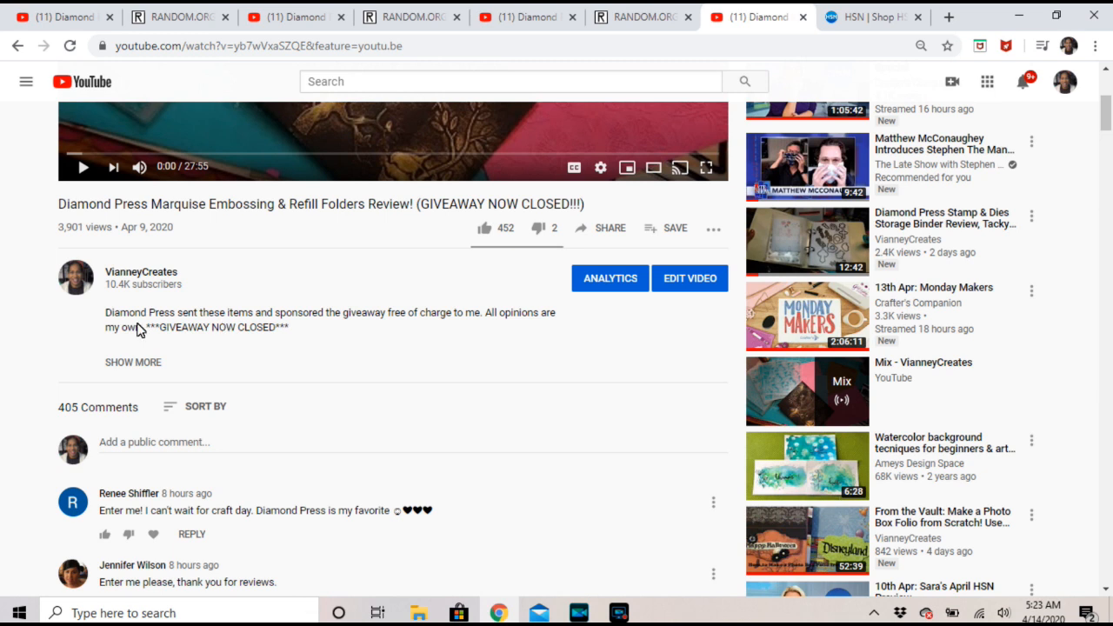
mouse_move(136, 337)
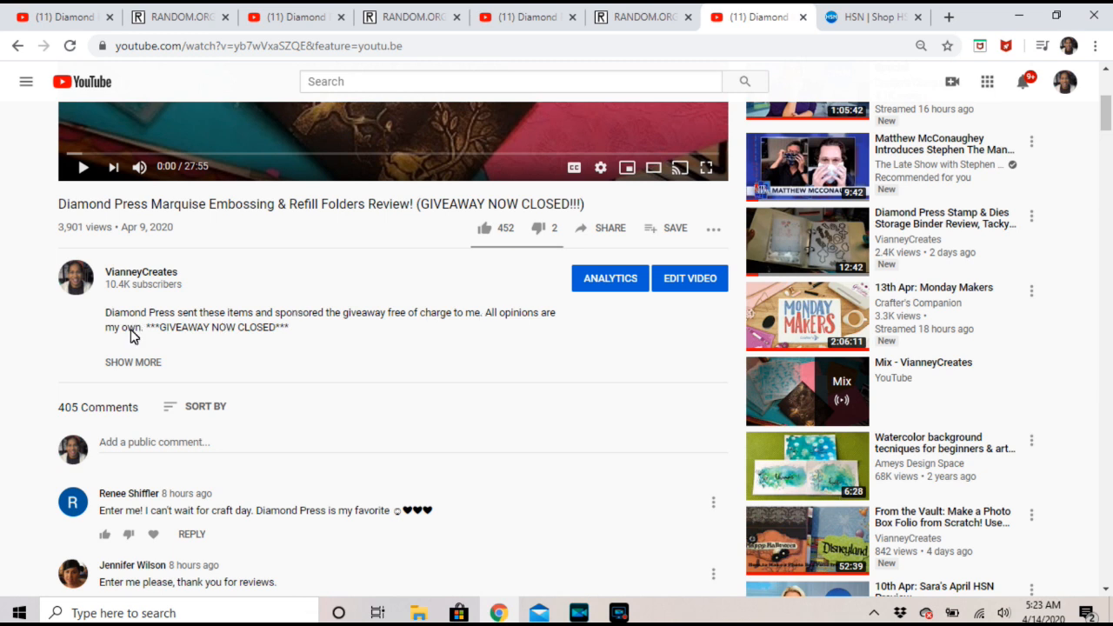
click(133, 362)
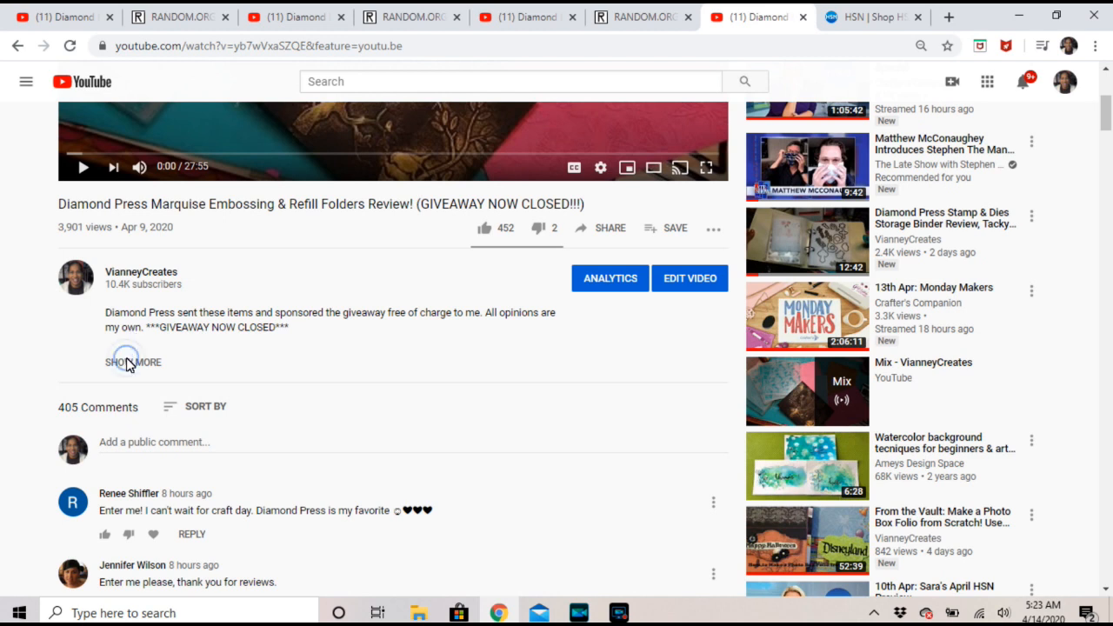
click(132, 362)
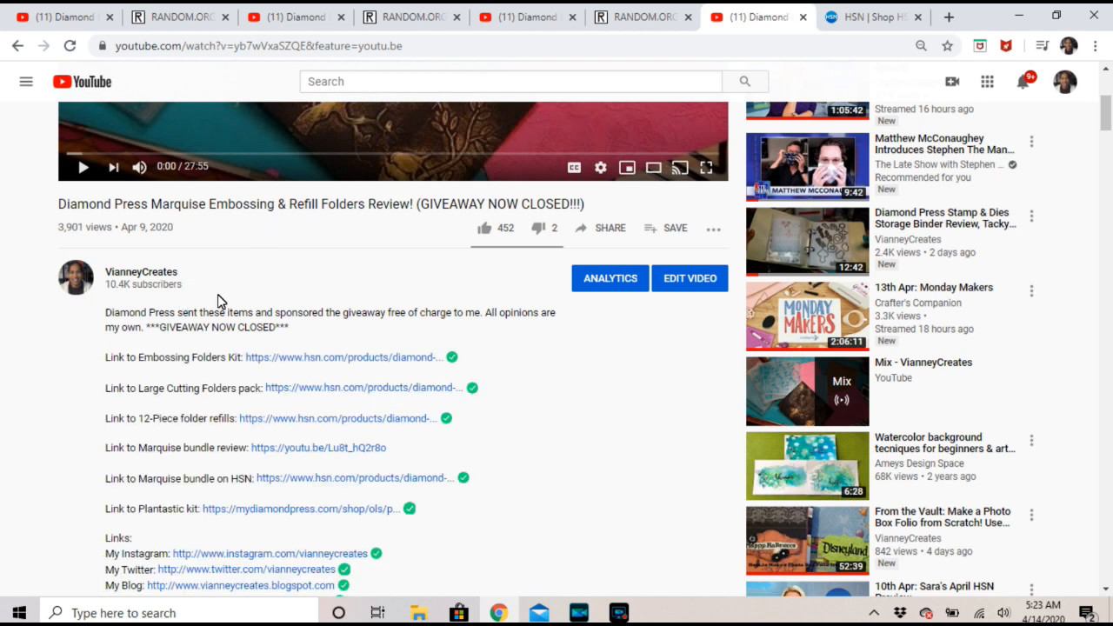
mouse_move(216, 337)
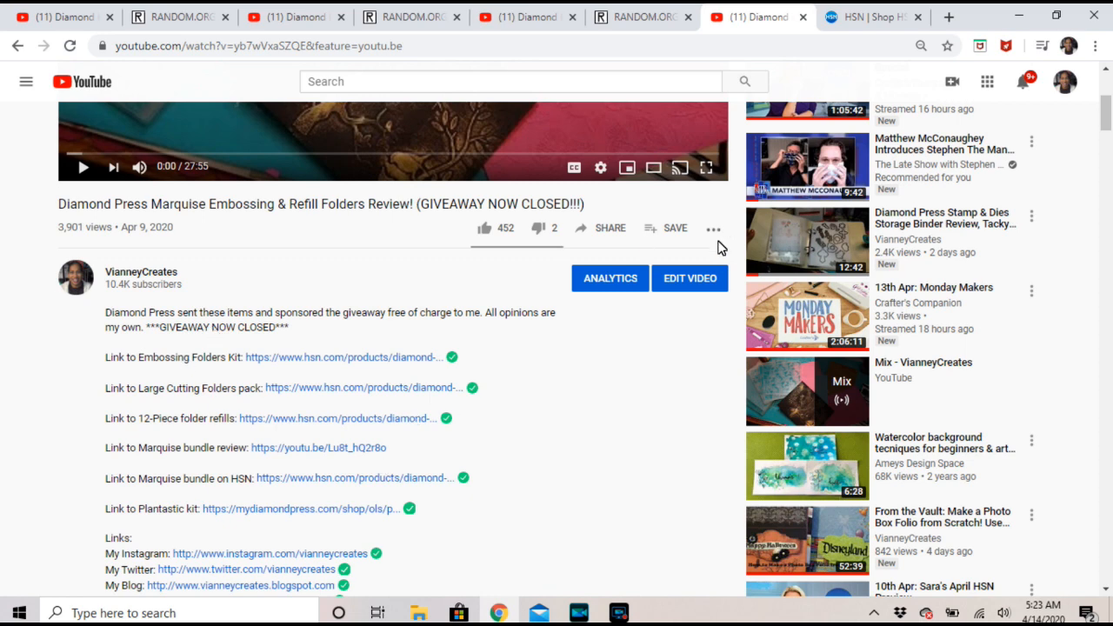
mouse_move(722, 242)
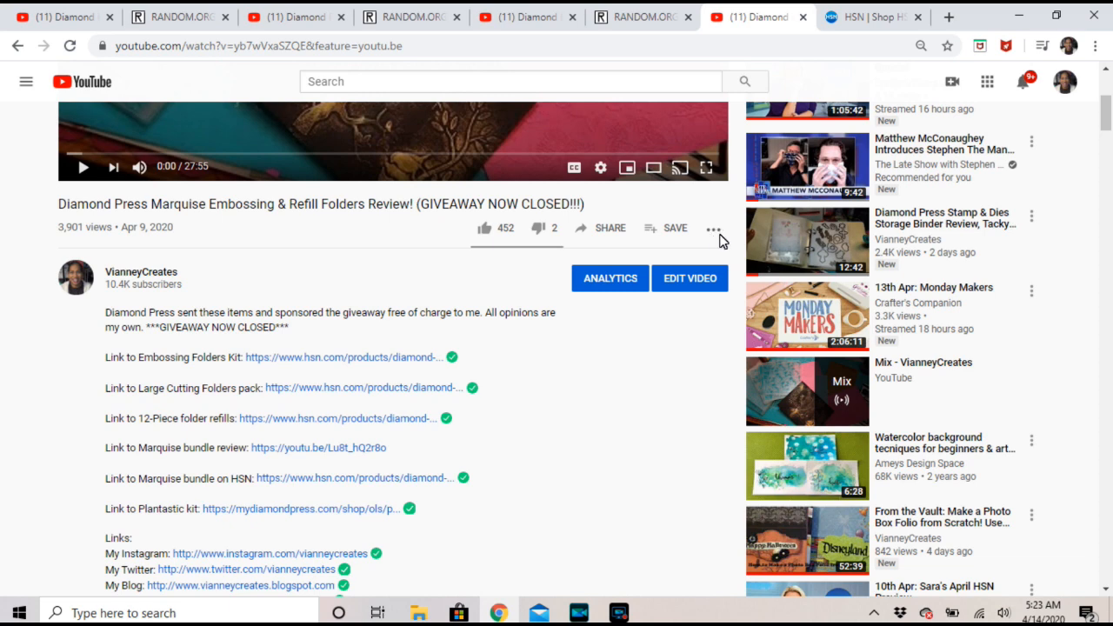
mouse_move(351, 386)
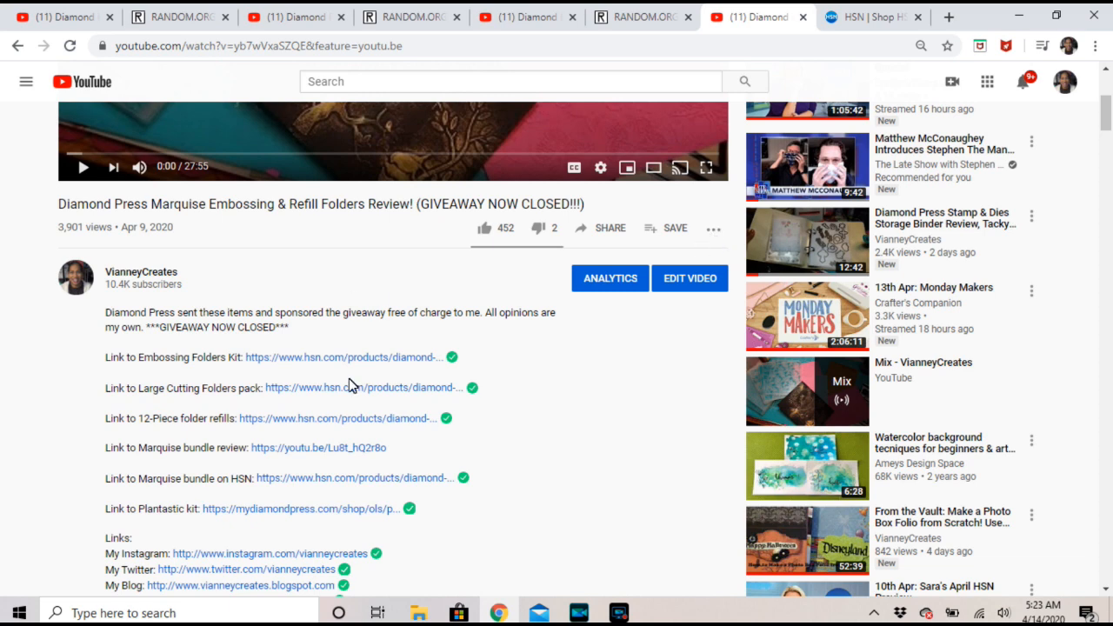
mouse_move(716, 442)
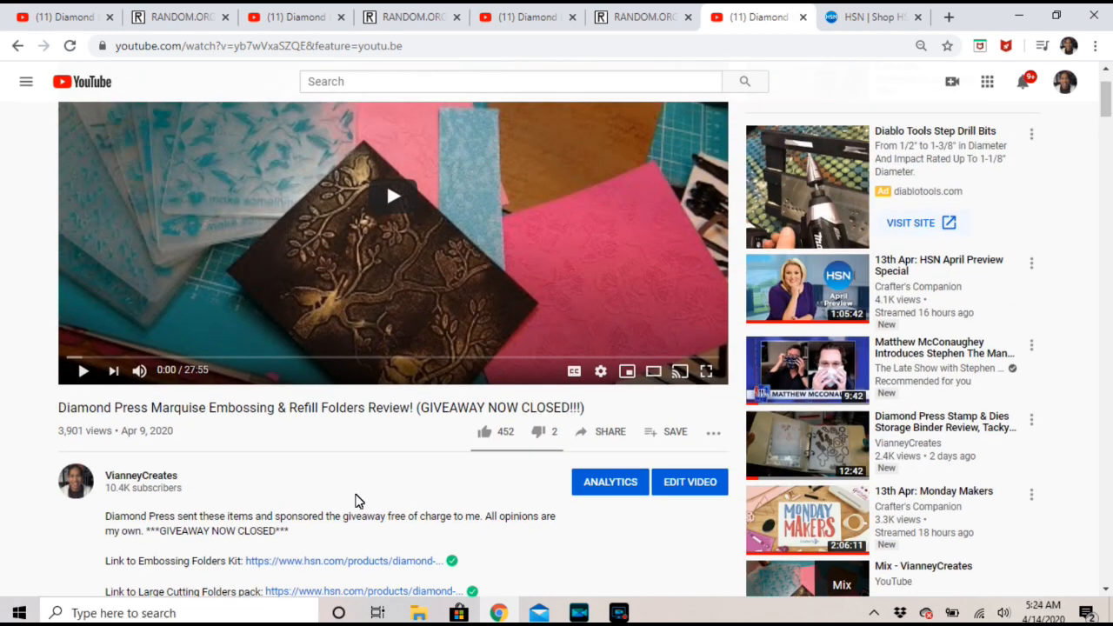
mouse_move(351, 526)
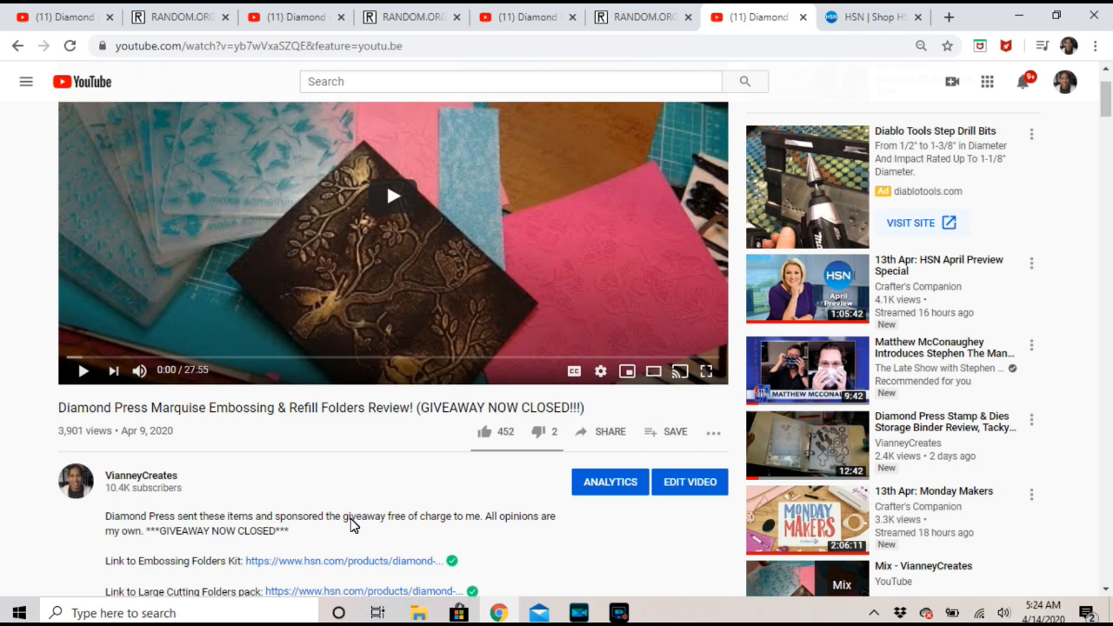
click(870, 18)
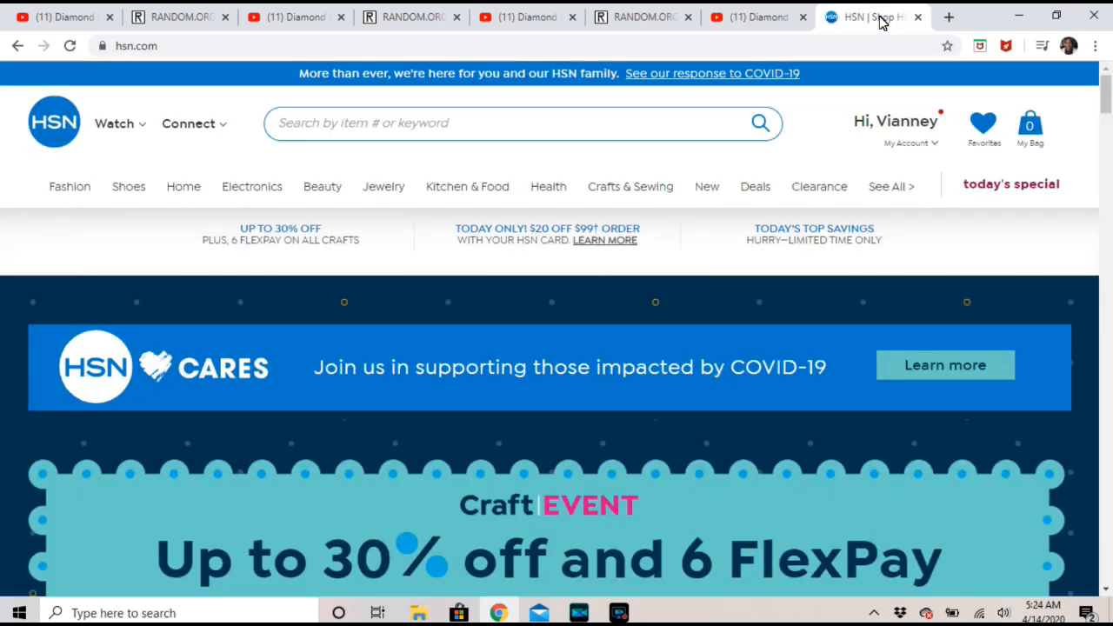
Search the HSN store for 'diamond press' to reach the brand's product page
scroll(down, 3)
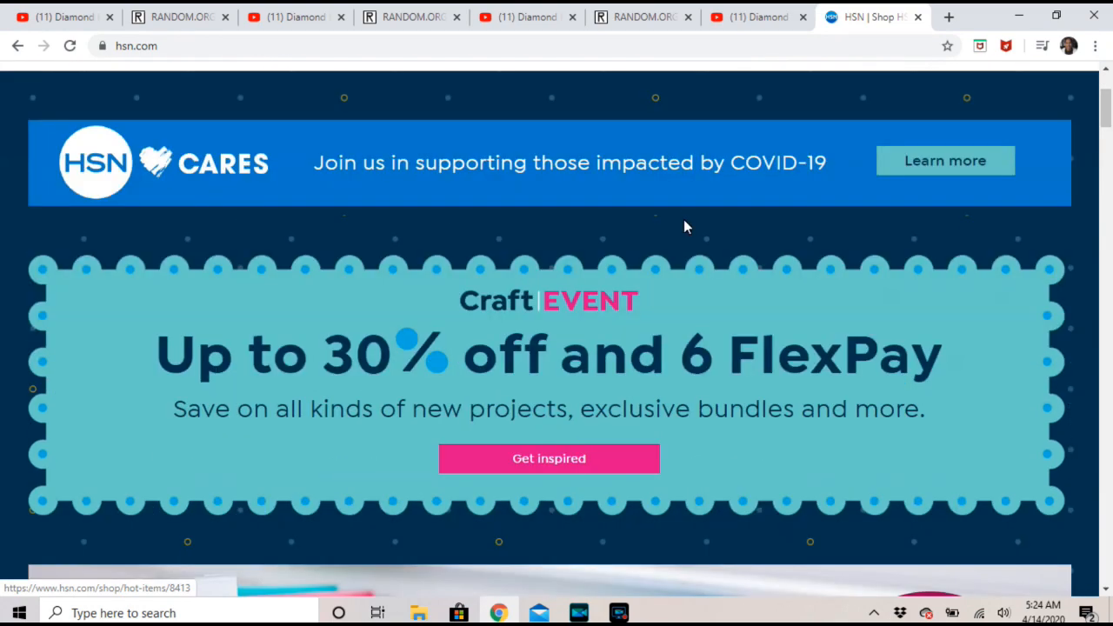
scroll(down, 3)
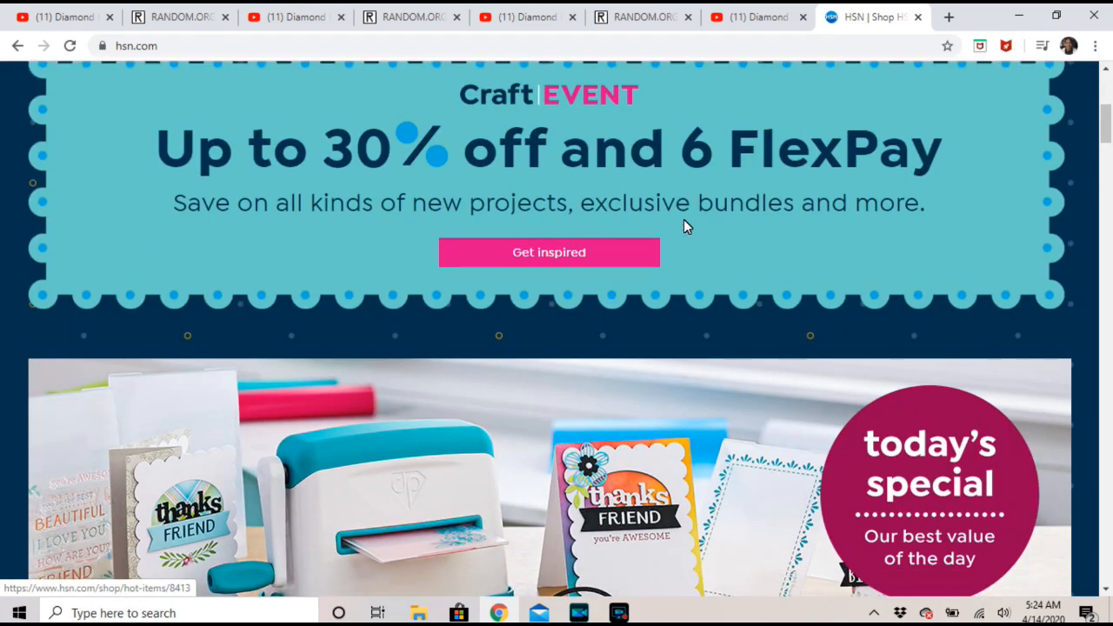
scroll(down, 3)
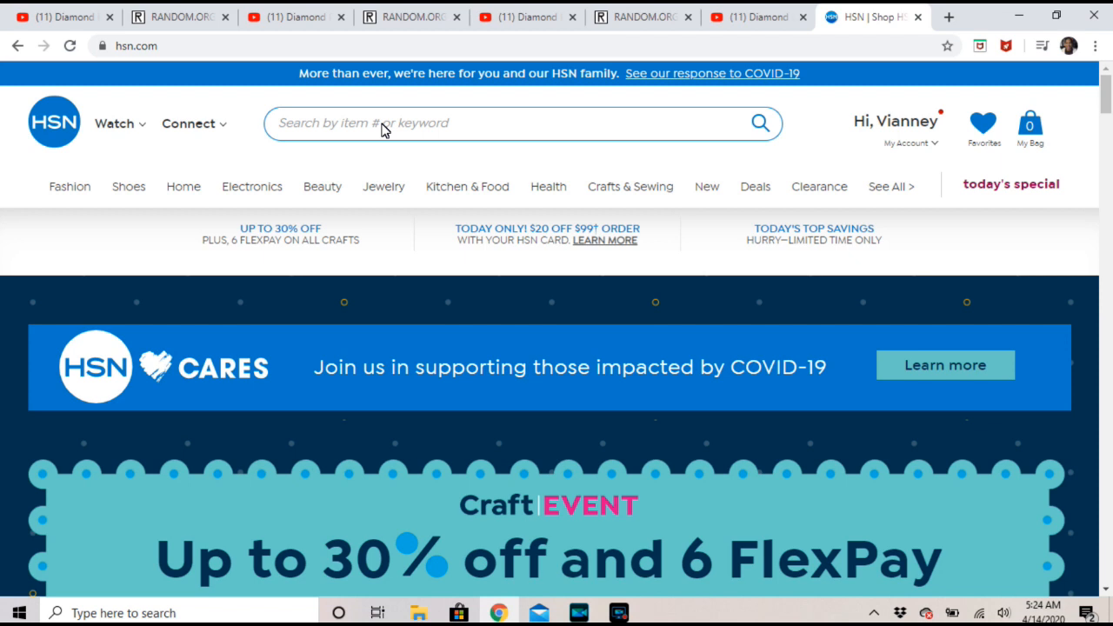
text(d)
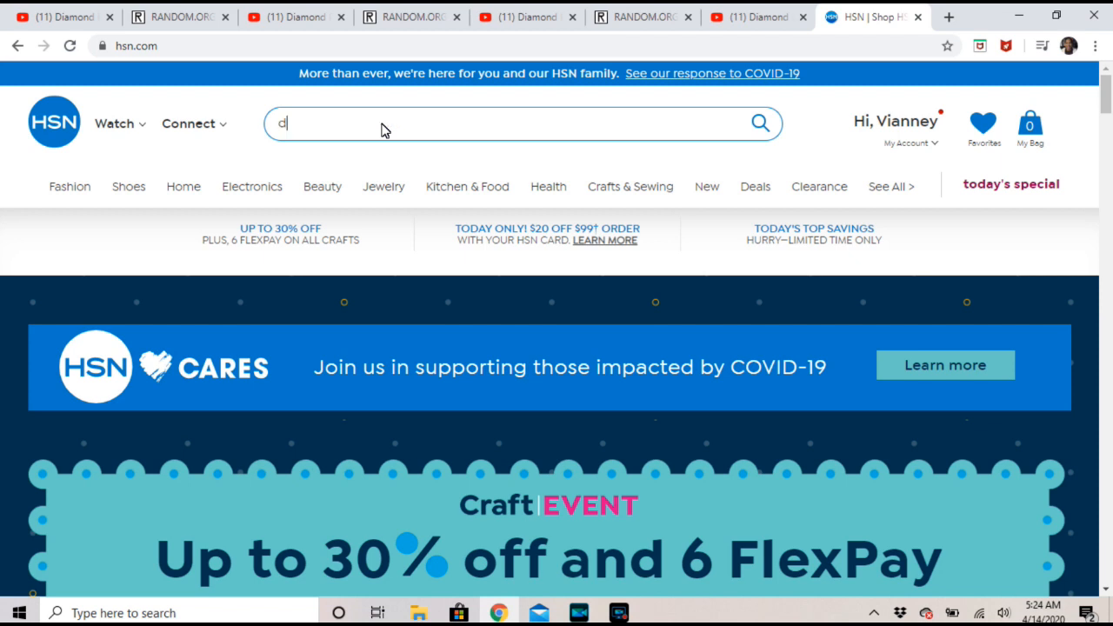
text(iamon)
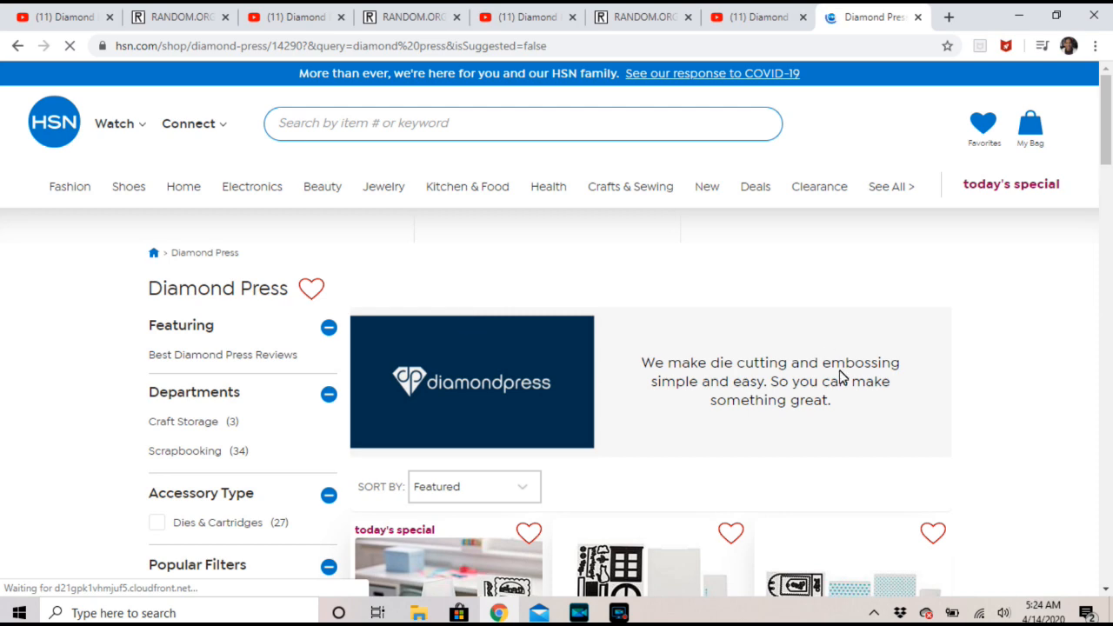
Browse the Diamond Press results down to the Window View Stamp and Die Set, $24.95
scroll(down, 3)
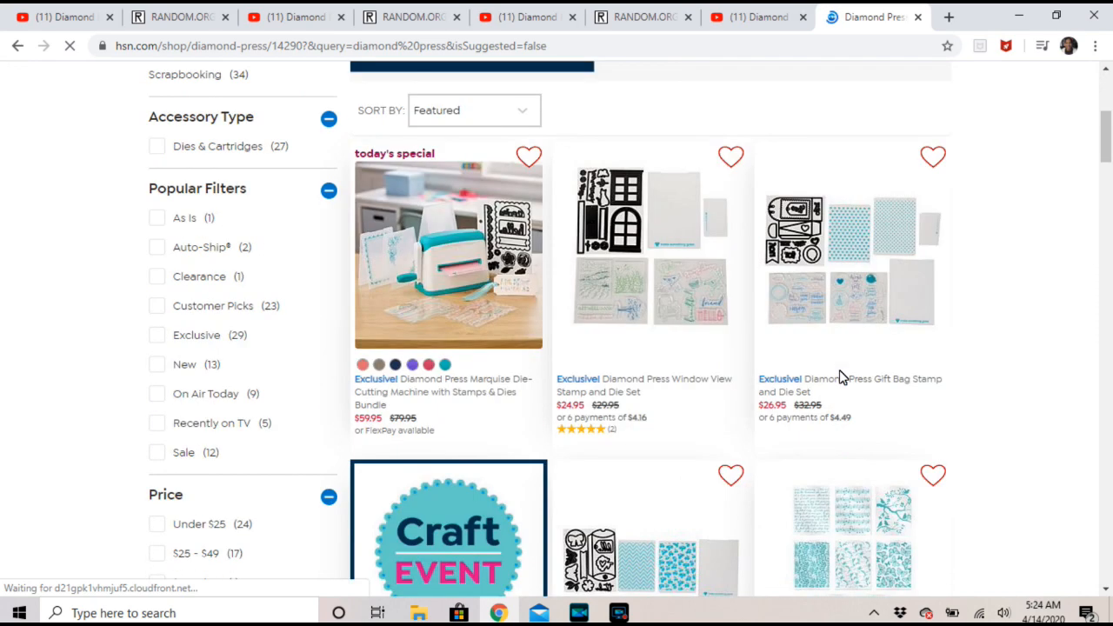
scroll(down, 3)
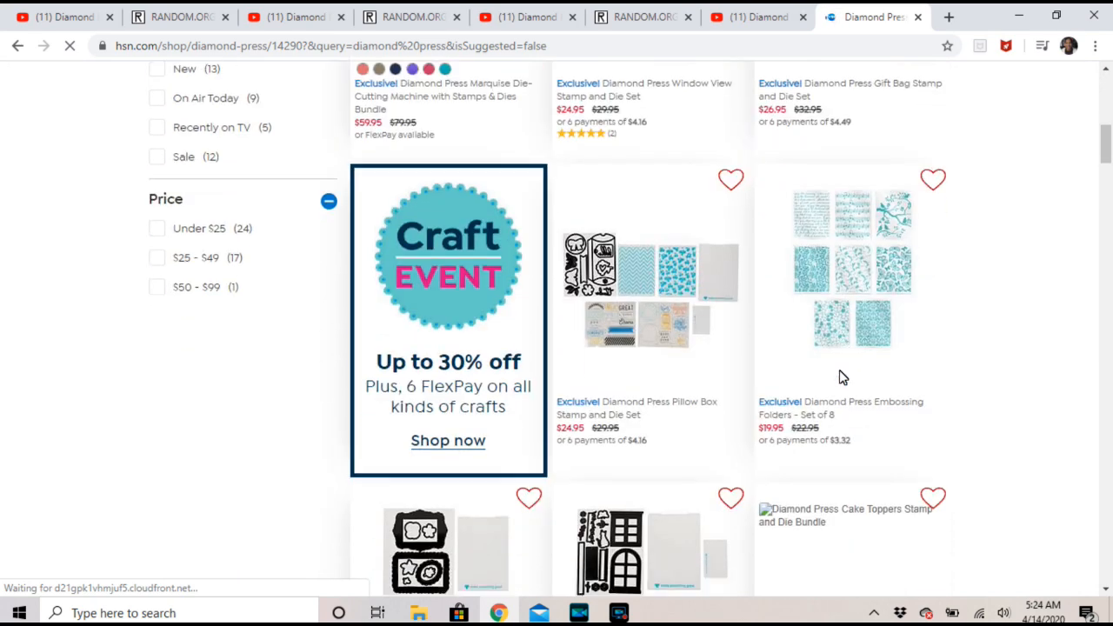
scroll(down, 3)
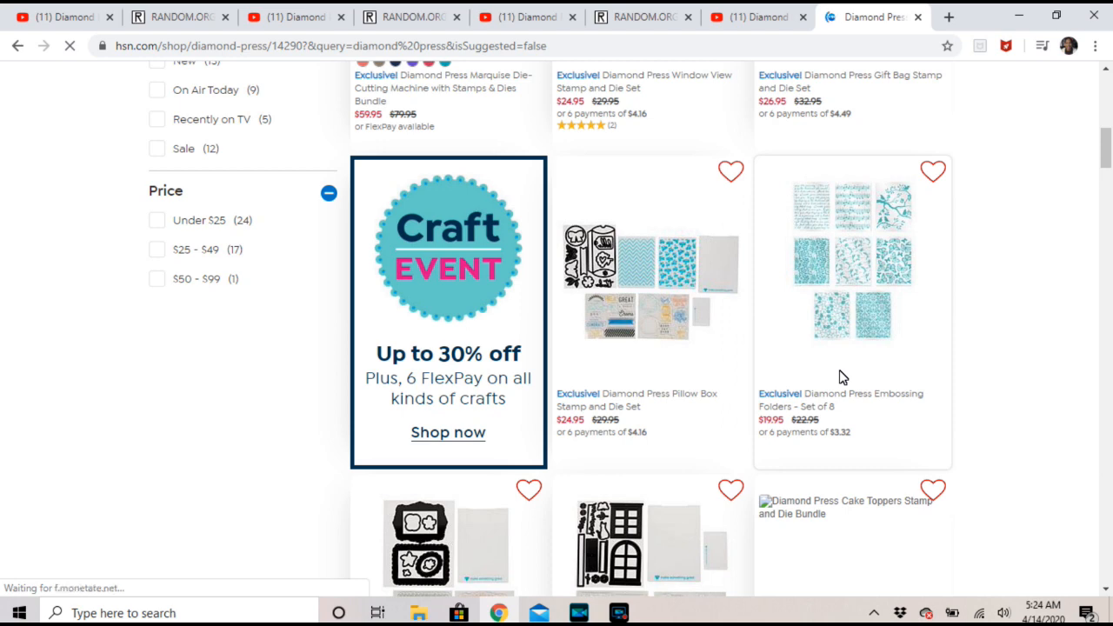
scroll(down, 3)
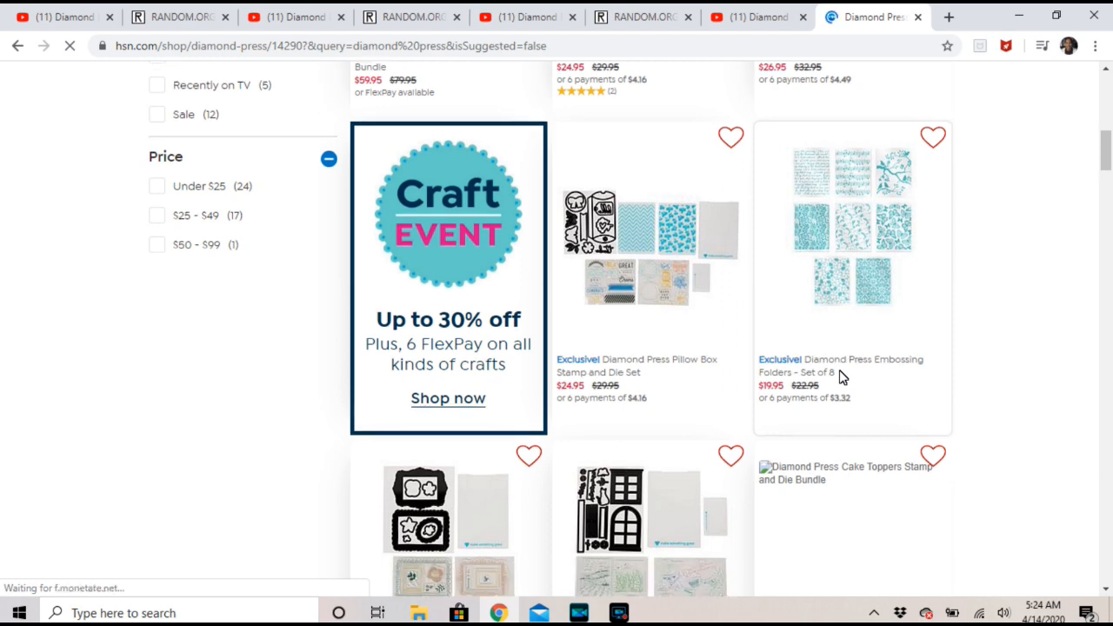
scroll(down, 3)
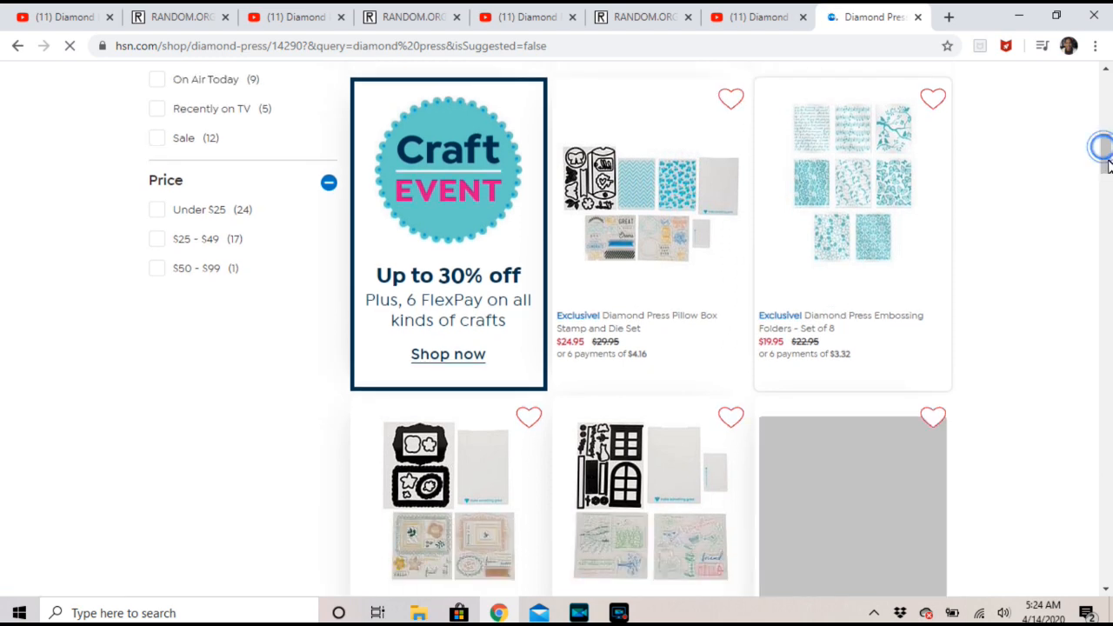
scroll(down, 3)
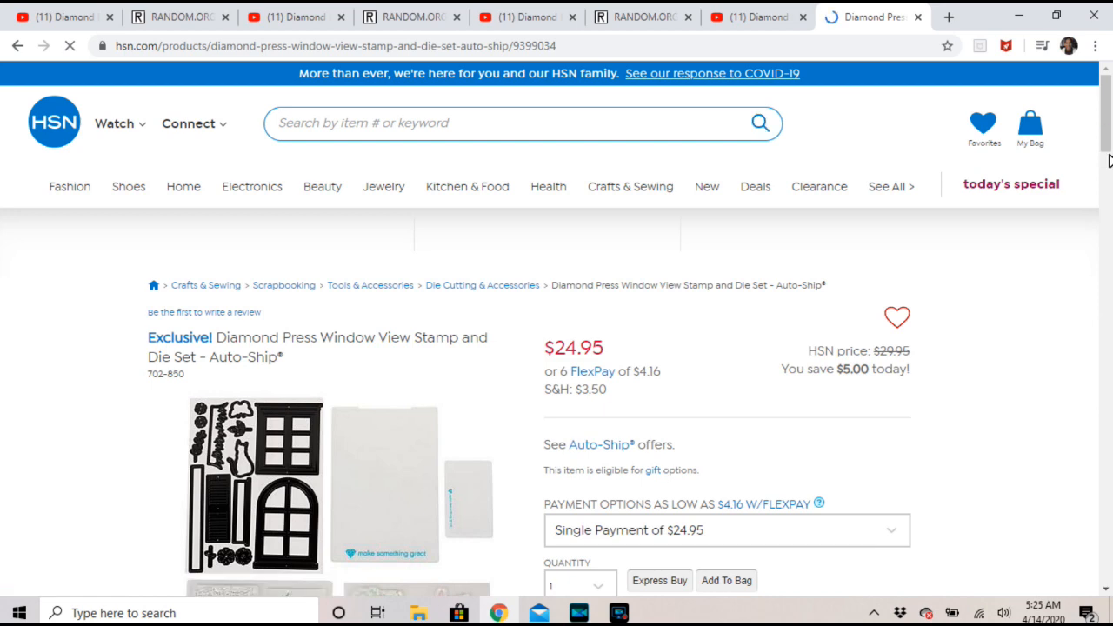
Load the 7:31 presentation video for the Window View Stamp and Die Set and pause it
scroll(down, 3)
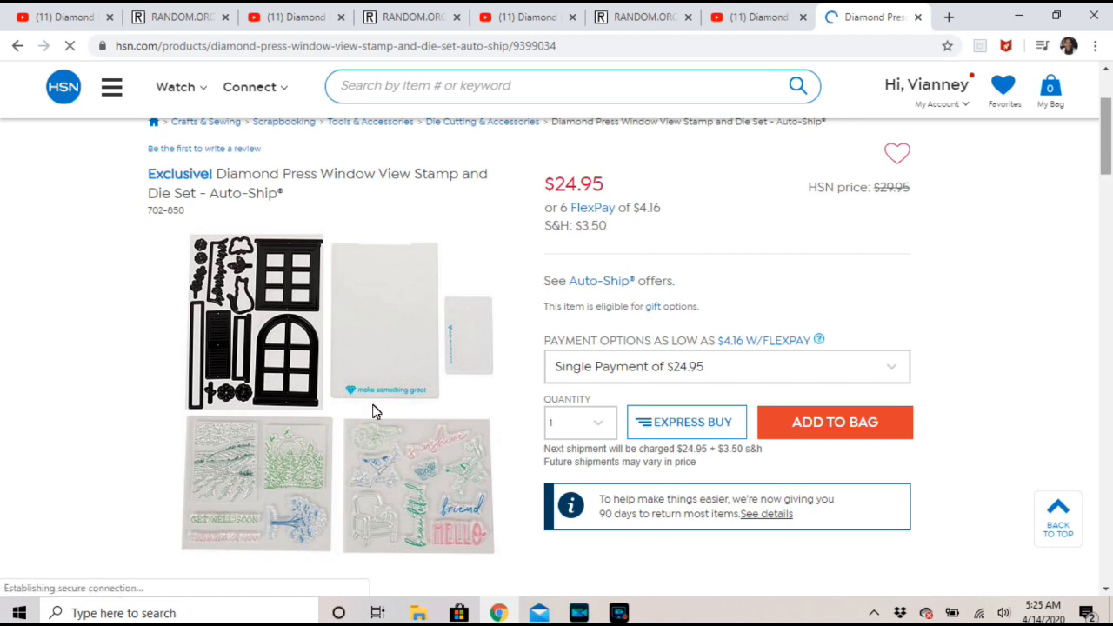
scroll(down, 3)
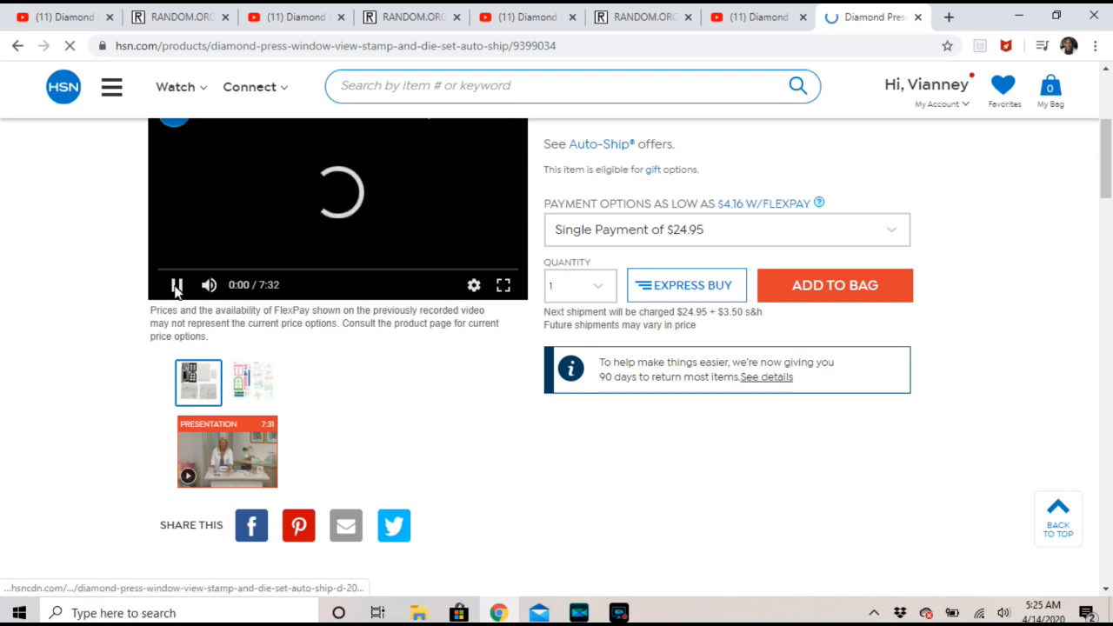
click(177, 286)
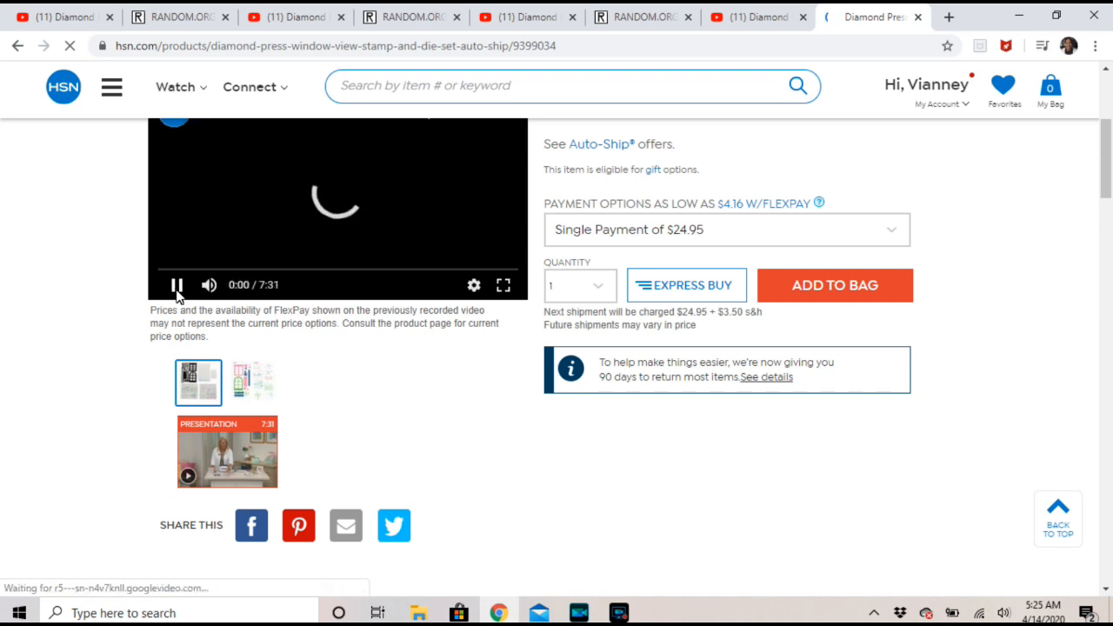
click(176, 285)
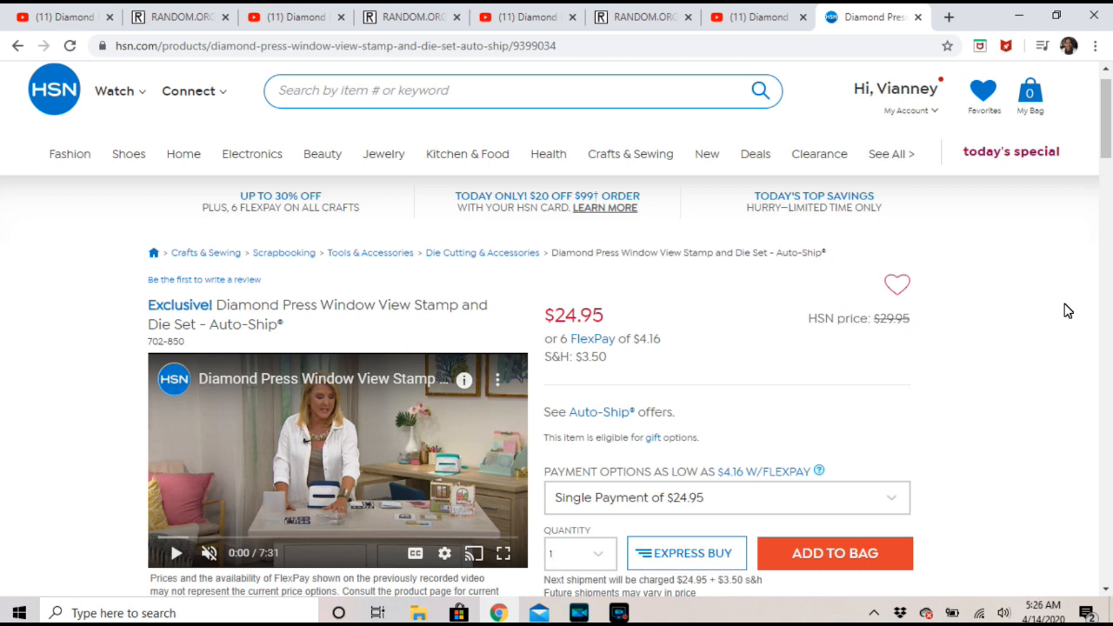
mouse_move(839, 262)
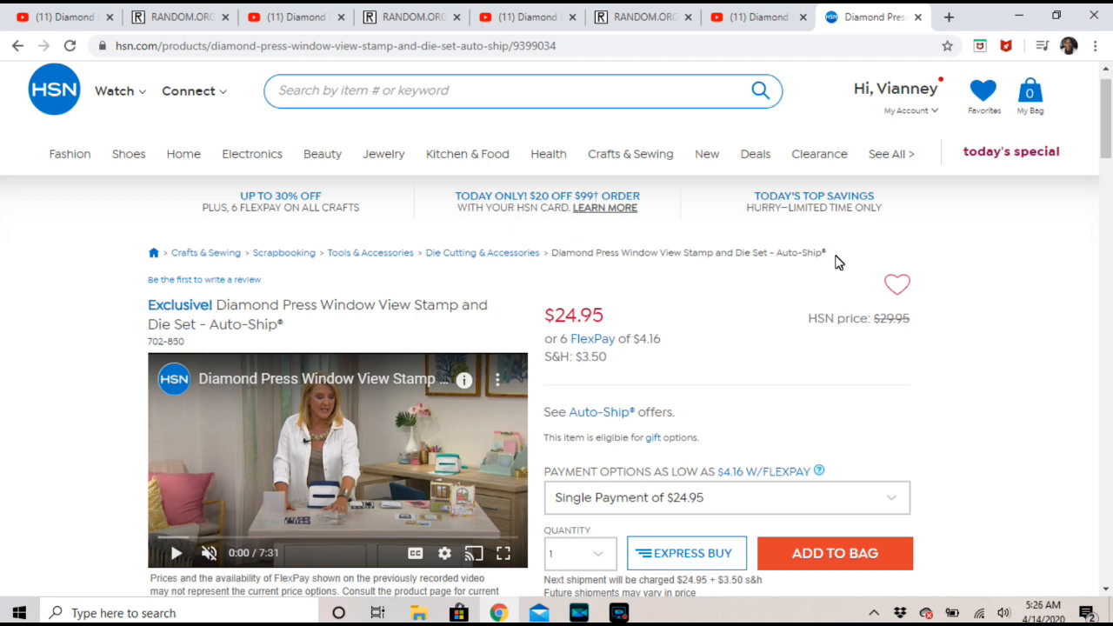
mouse_move(856, 491)
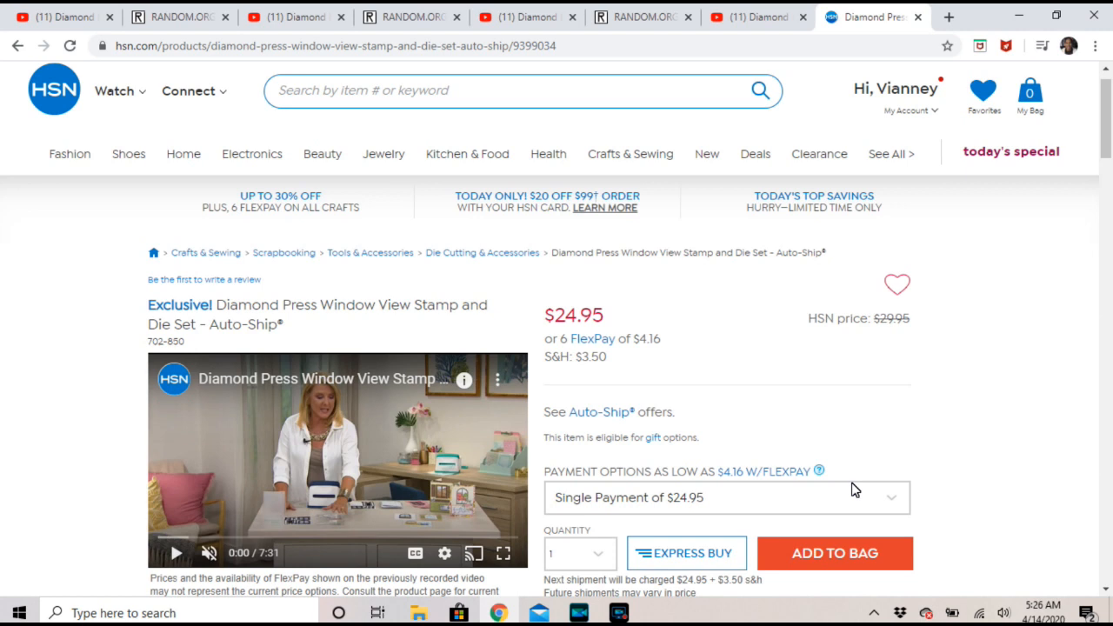